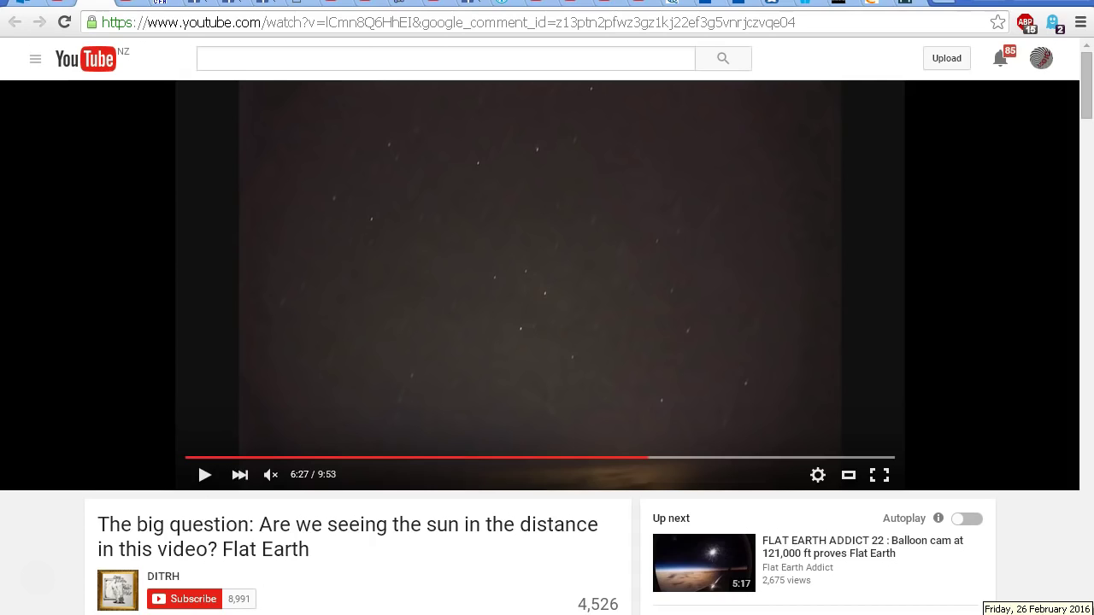
mouse_move(1058, 590)
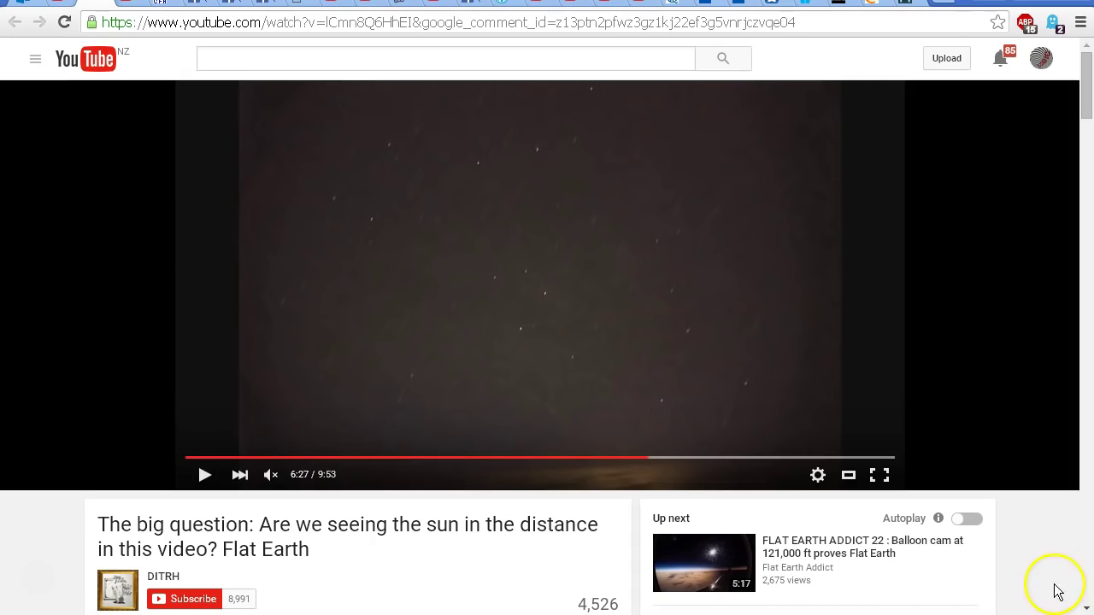
mouse_move(1049, 548)
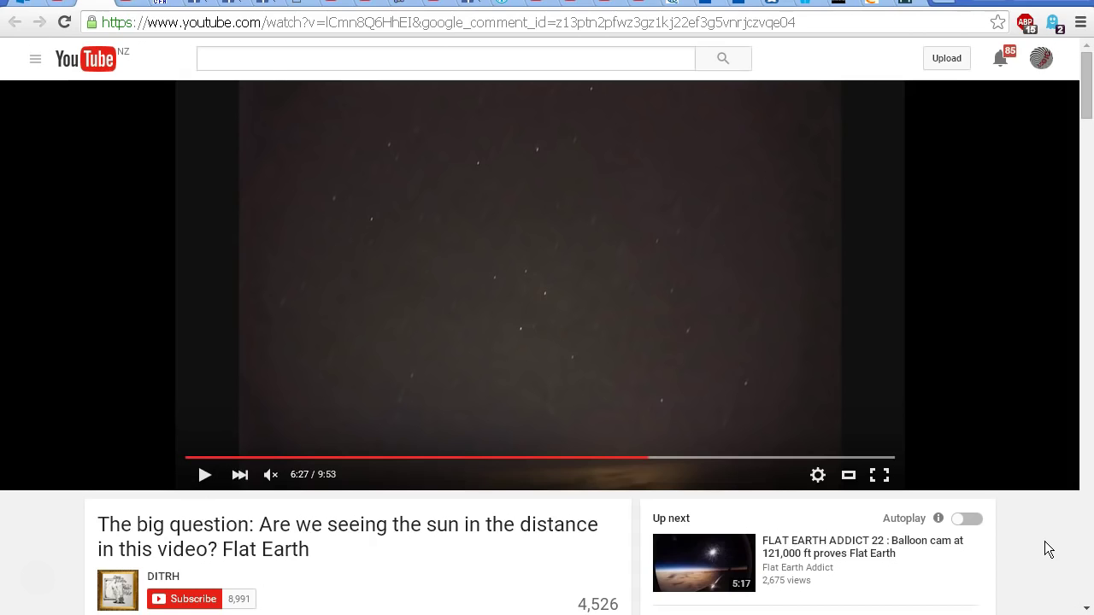
mouse_move(1065, 214)
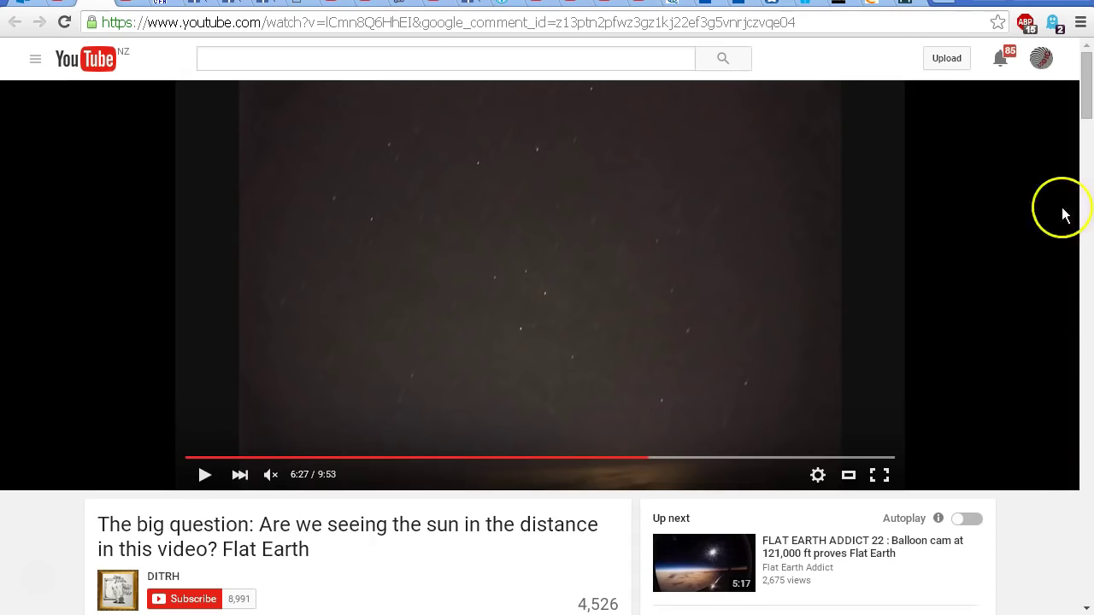
Step: Scroll down the 'Video of Quadrantids 2016 from the stratosphere' page
scroll(down, 3)
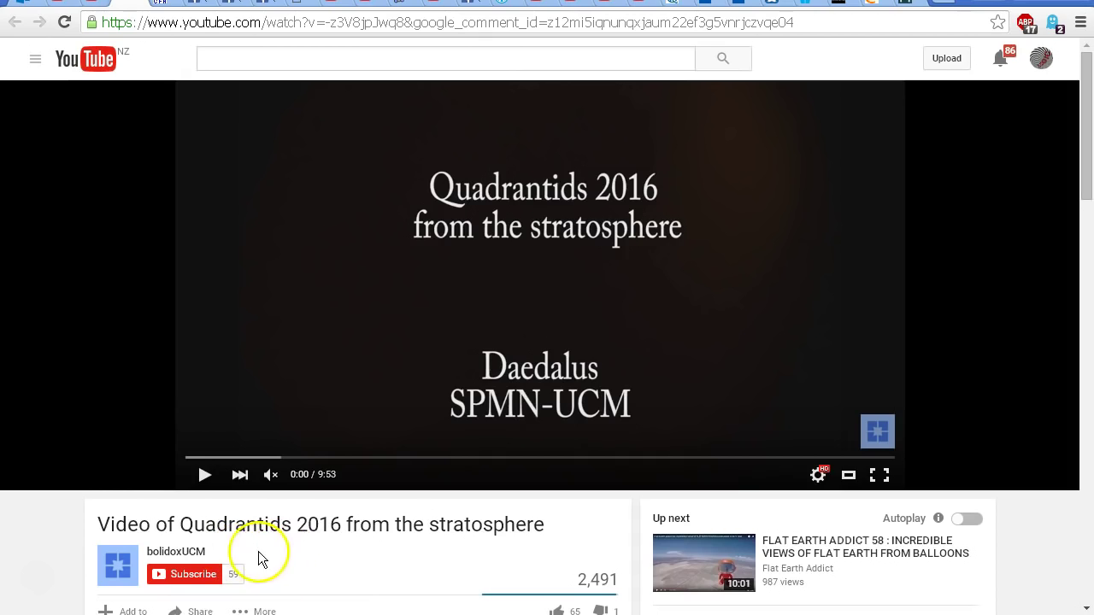
mouse_move(286, 547)
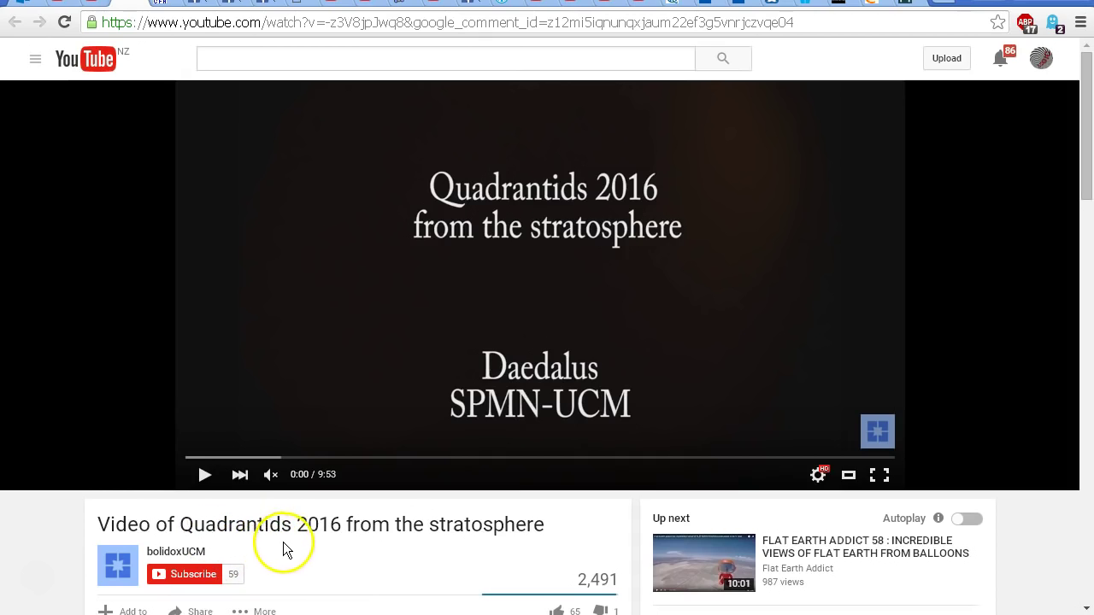
mouse_move(316, 549)
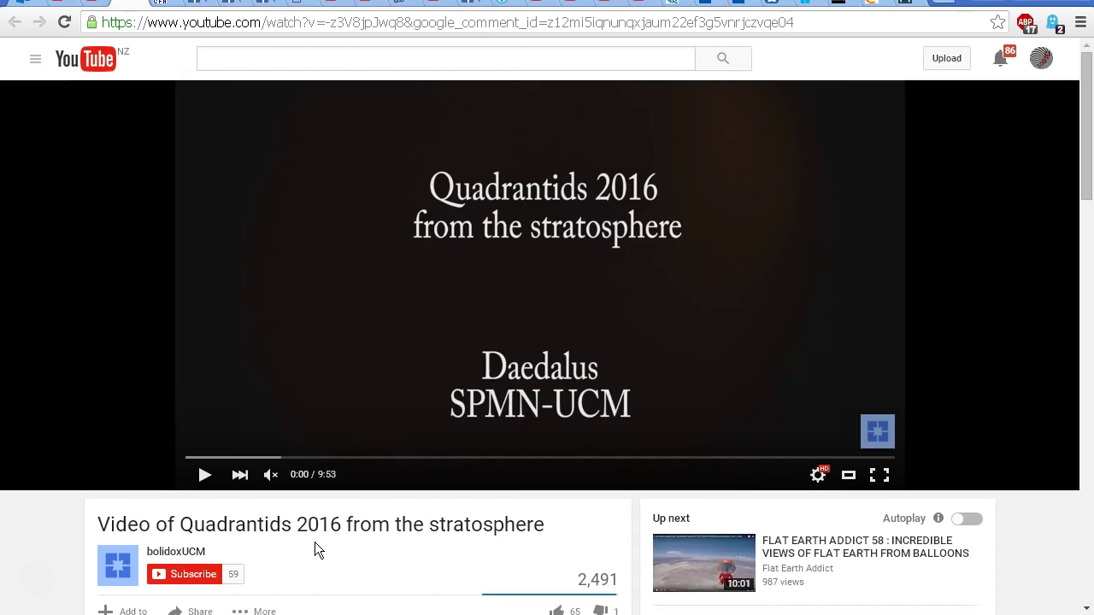
Step: Expand the Quadrantids video's description showing the Daedalus–UCM balloon mission details and credits
scroll(down, 3)
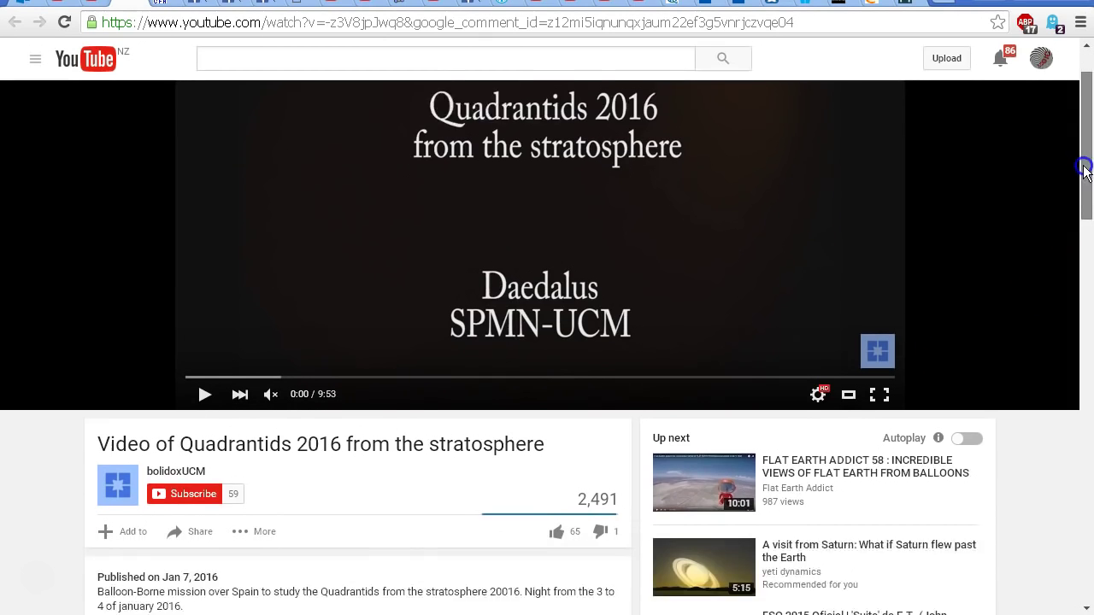
scroll(down, 3)
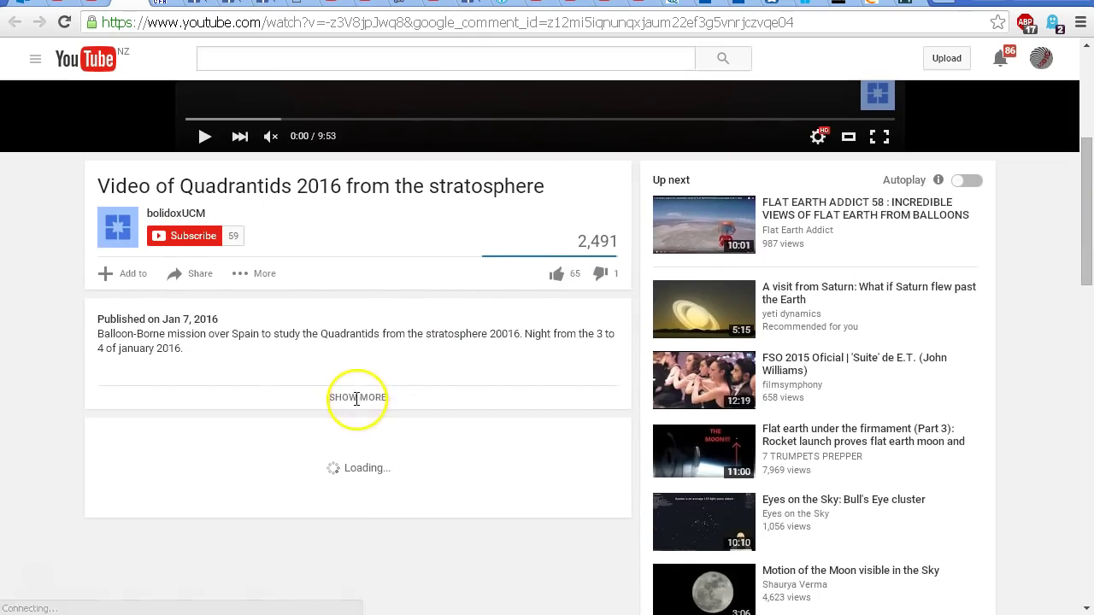
click(356, 397)
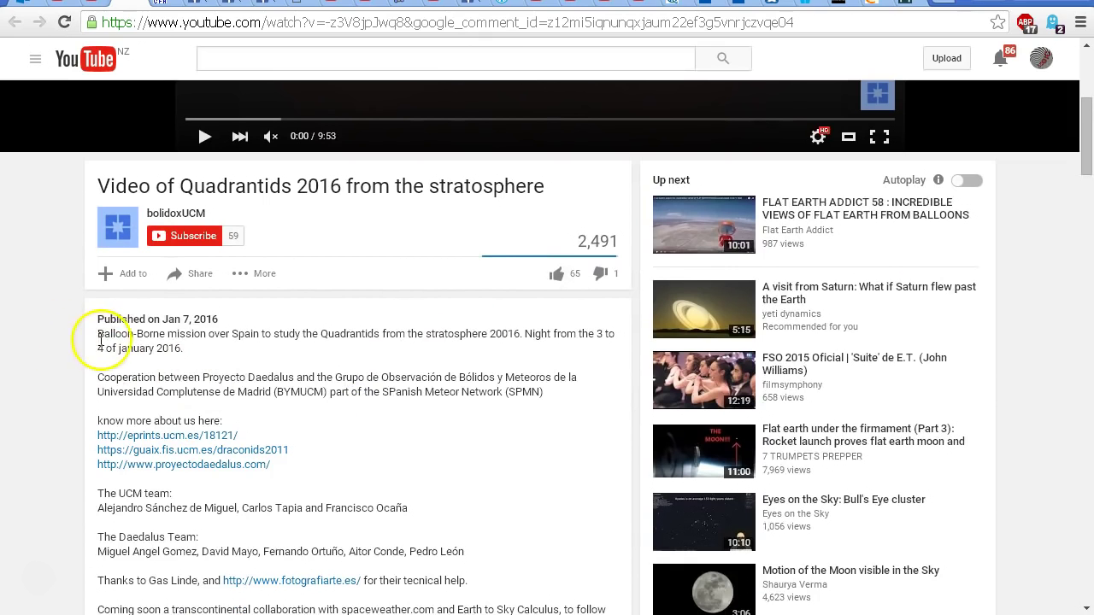
mouse_move(300, 348)
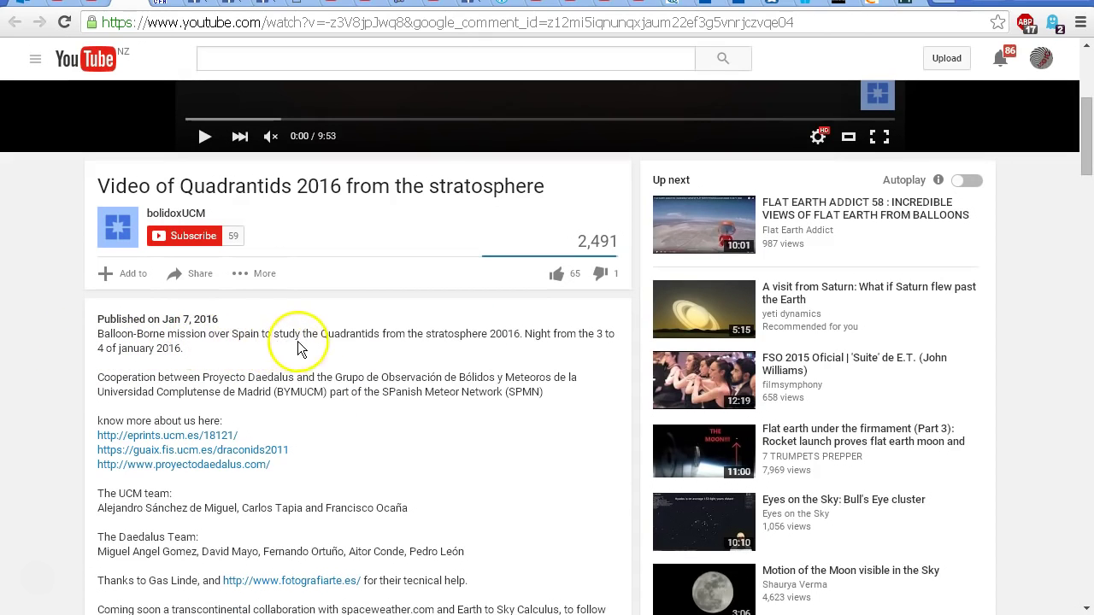
mouse_move(432, 349)
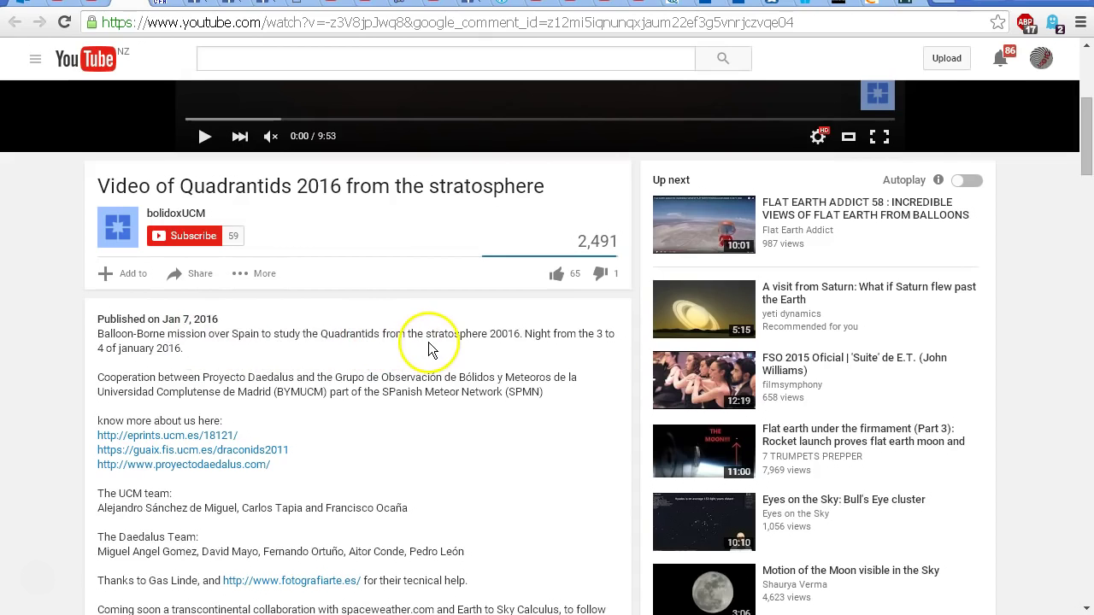
mouse_move(572, 349)
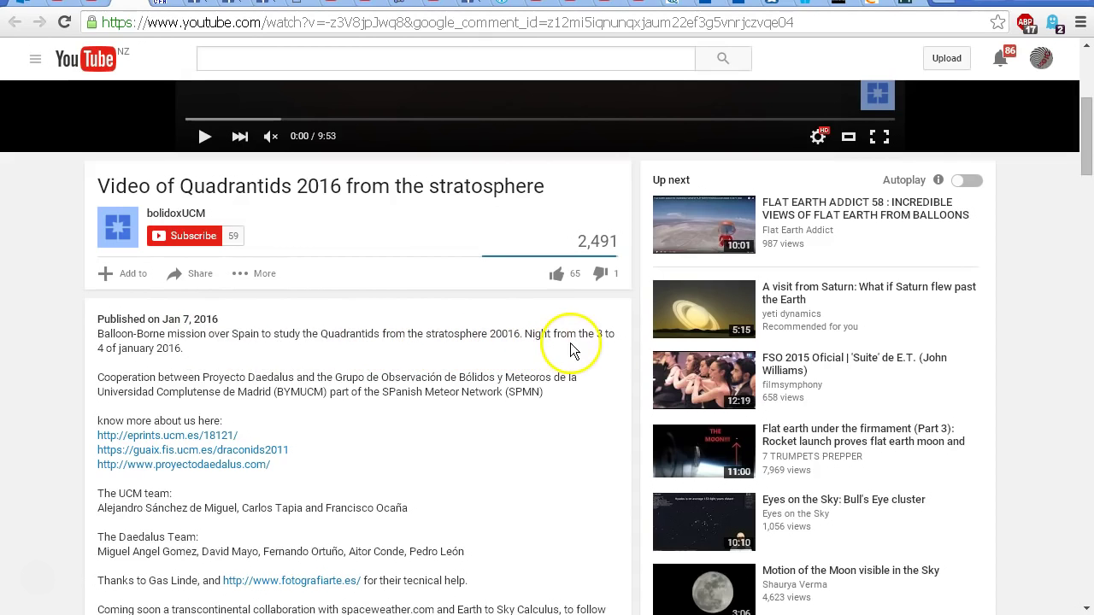
mouse_move(192, 368)
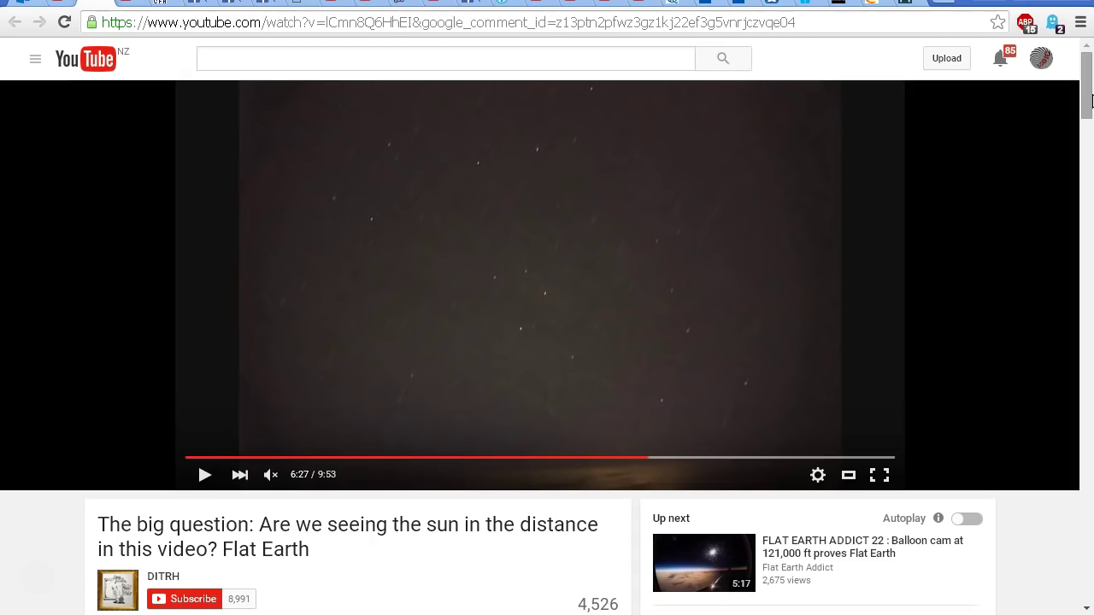
Step: Scroll to the Flat Earth sun video's description citing bolidoxUCM's original video
scroll(down, 3)
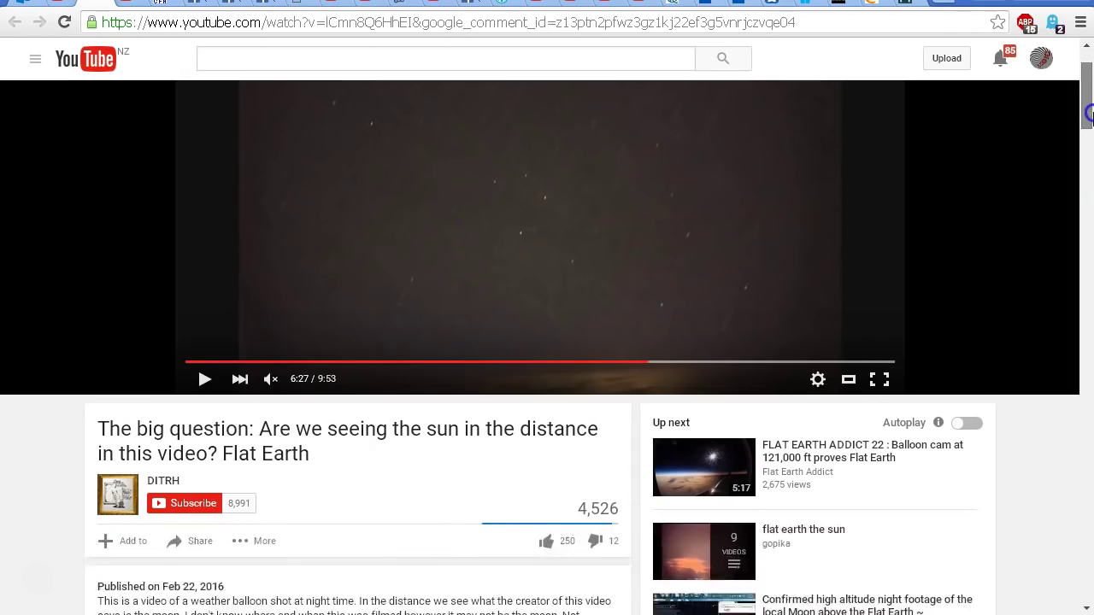
scroll(down, 3)
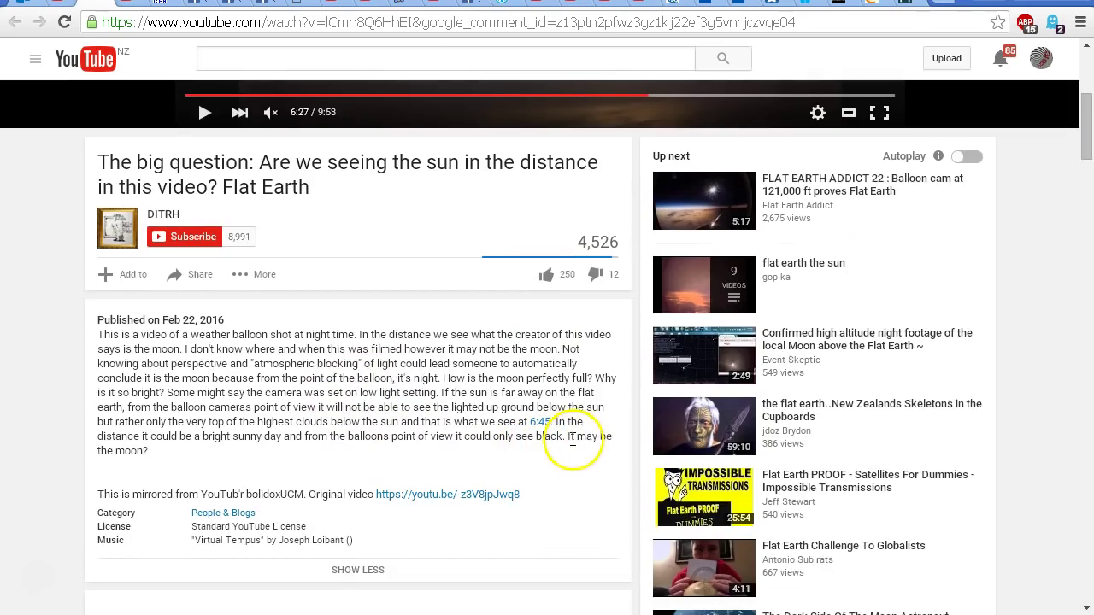
mouse_move(432, 353)
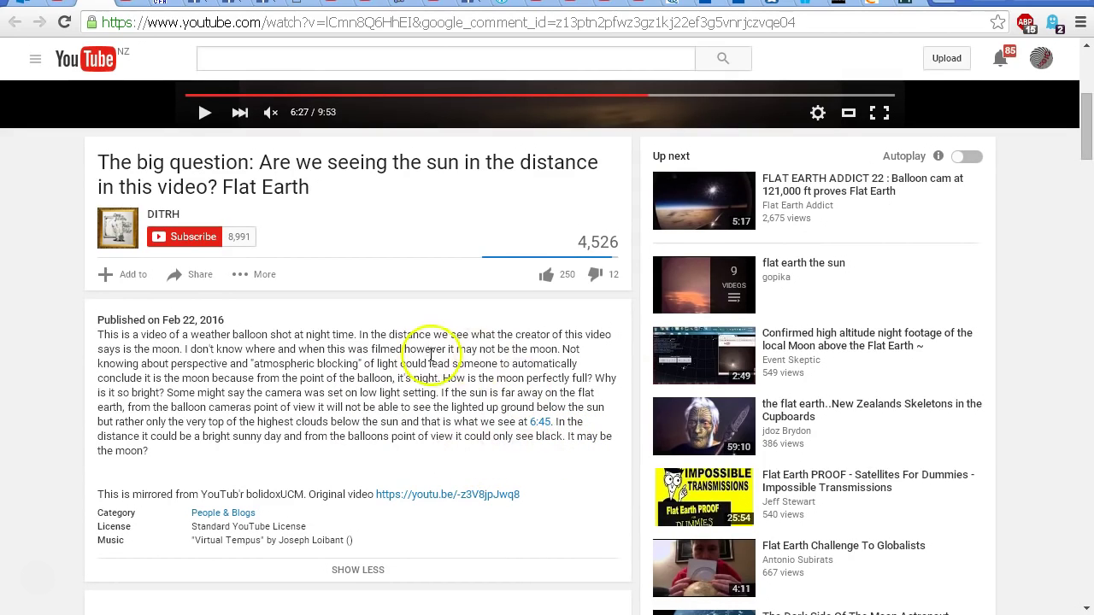
mouse_move(474, 351)
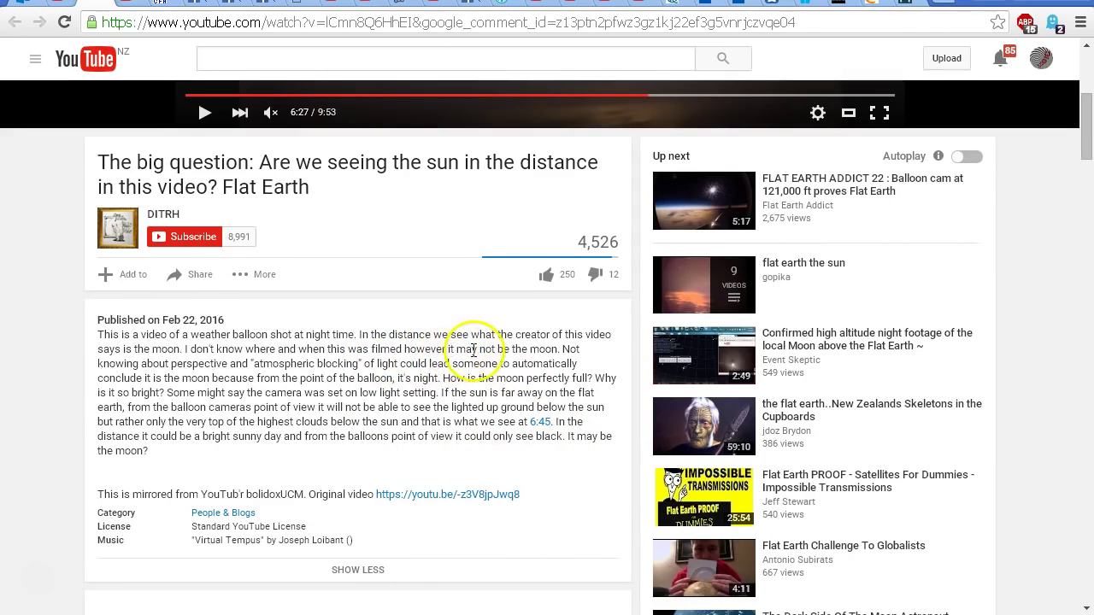
mouse_move(185, 391)
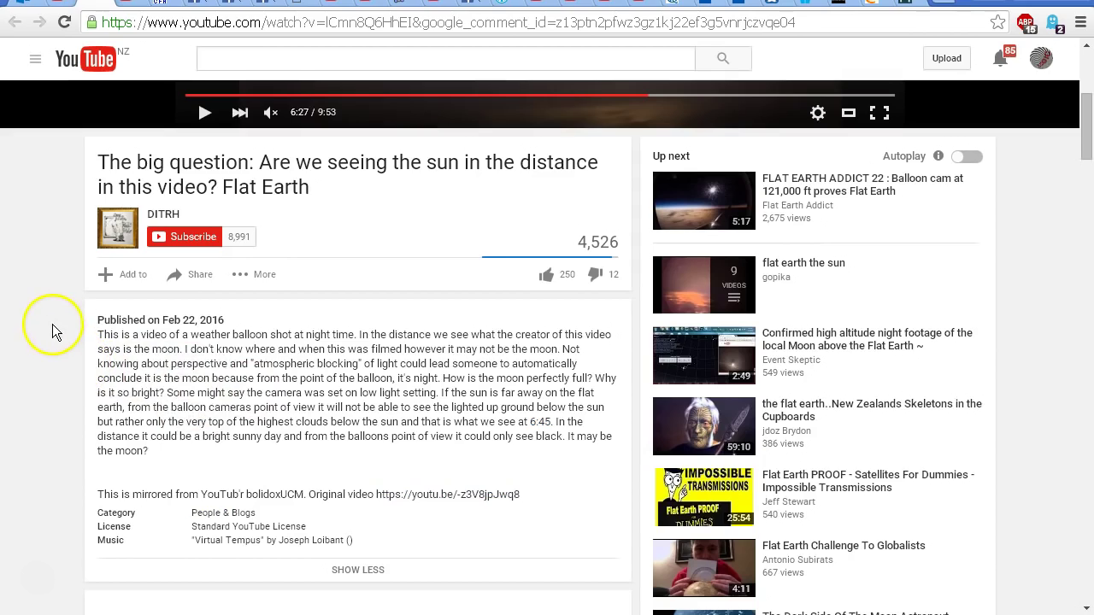
mouse_move(51, 321)
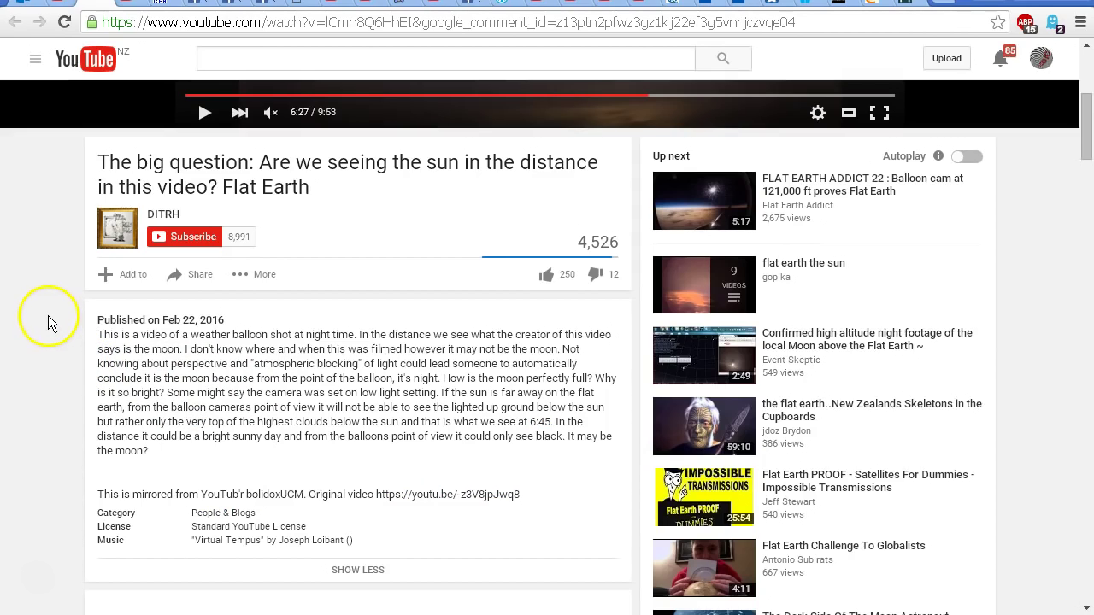
mouse_move(51, 323)
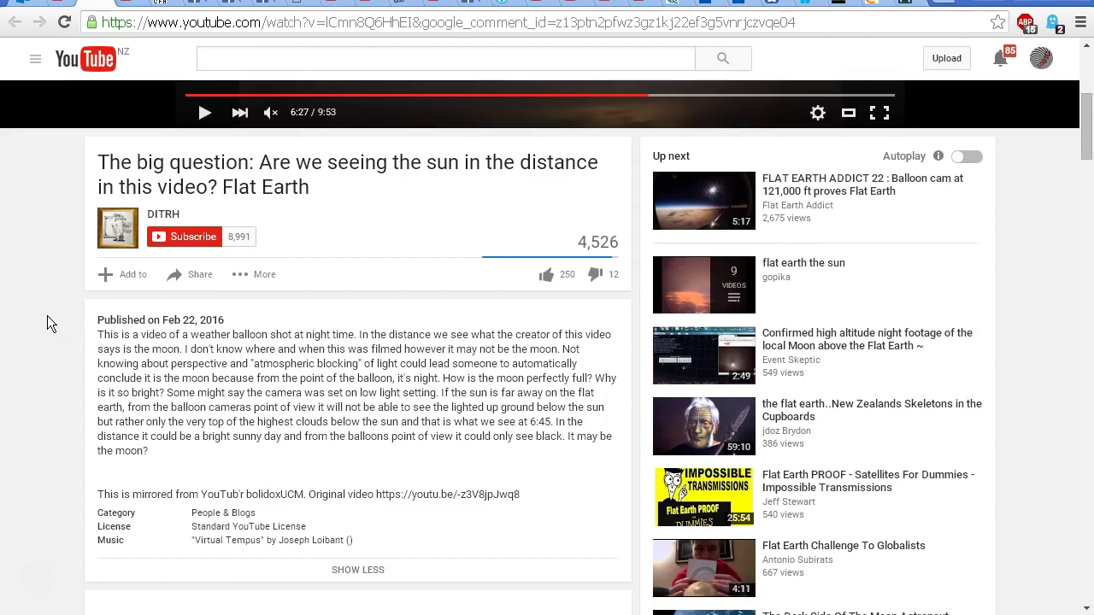
Step: Read the viewer comments, then scroll back up to the video player
scroll(down, 3)
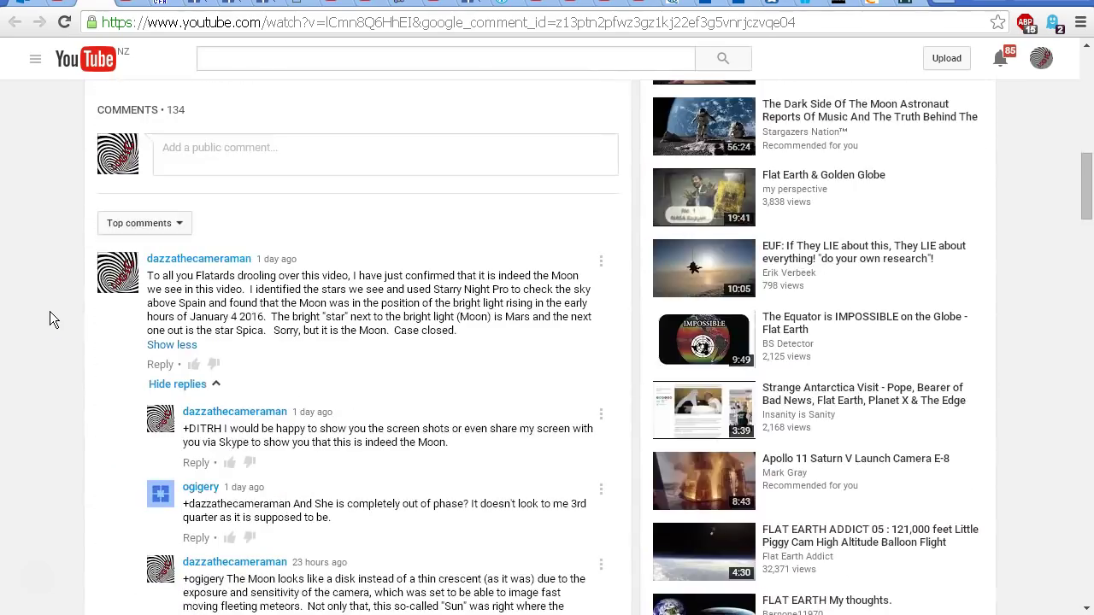
scroll(down, 3)
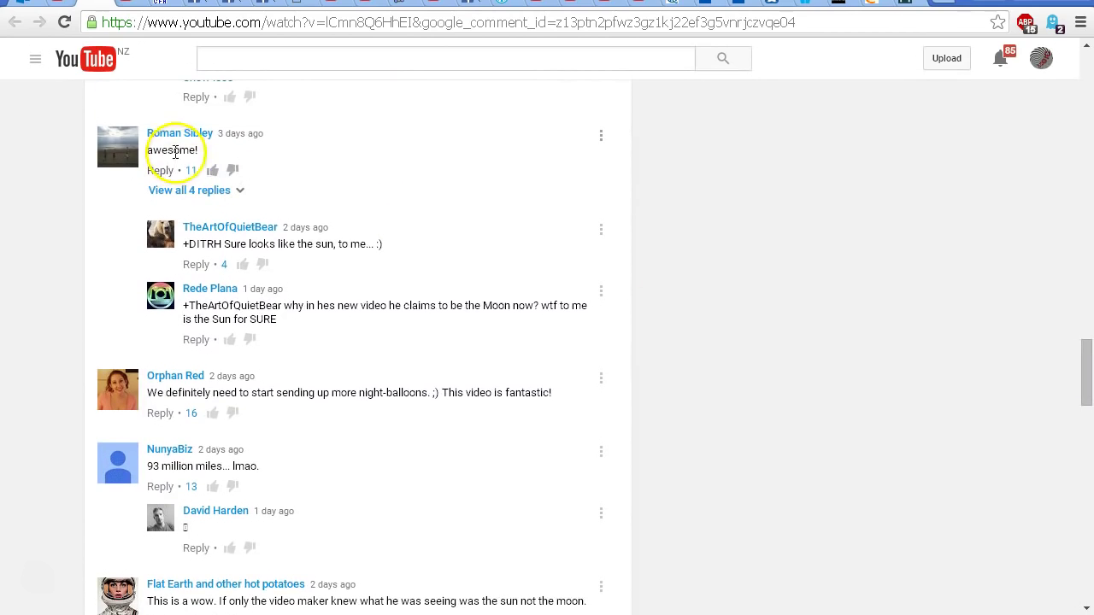
mouse_move(291, 256)
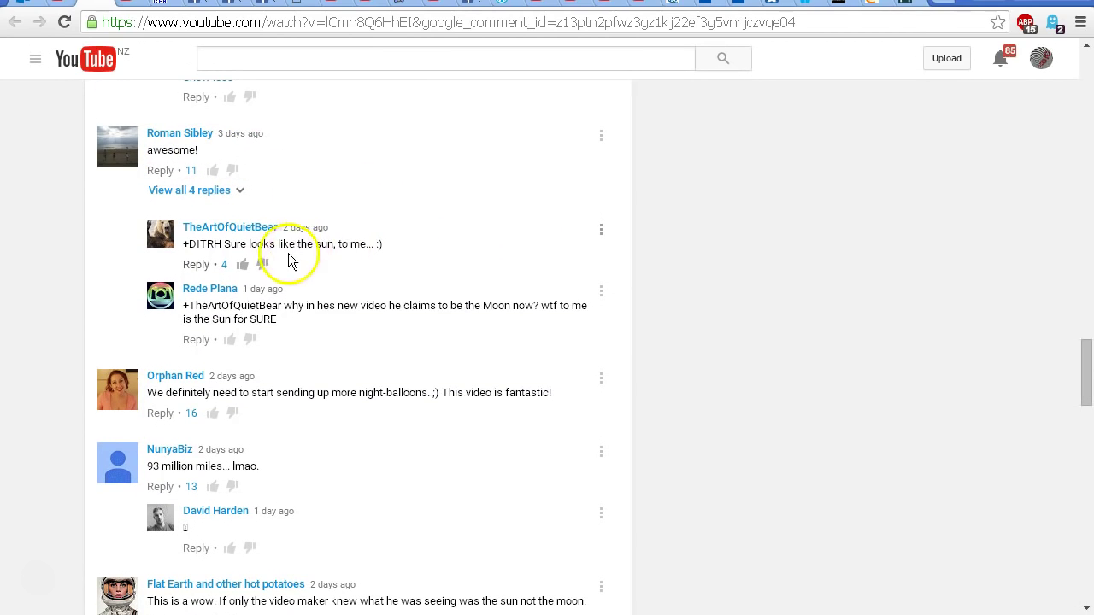
mouse_move(373, 235)
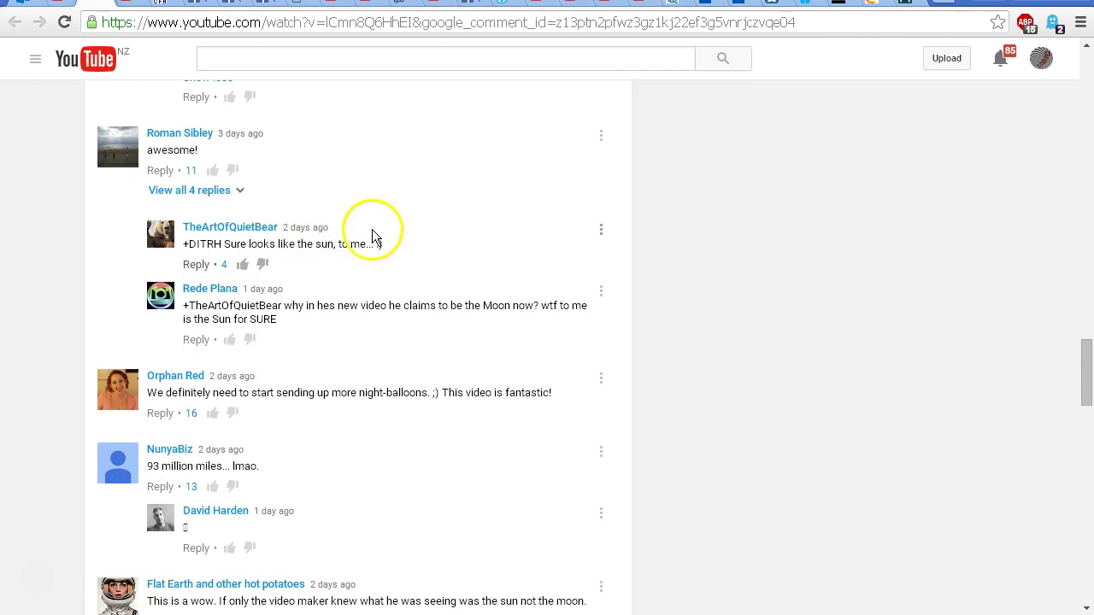
mouse_move(357, 239)
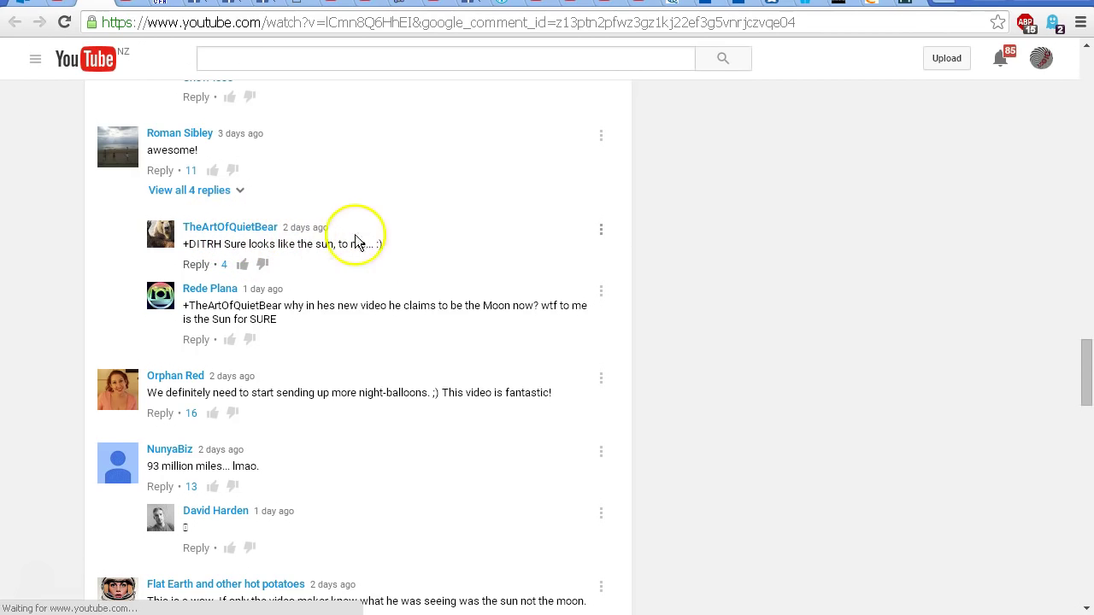
mouse_move(347, 430)
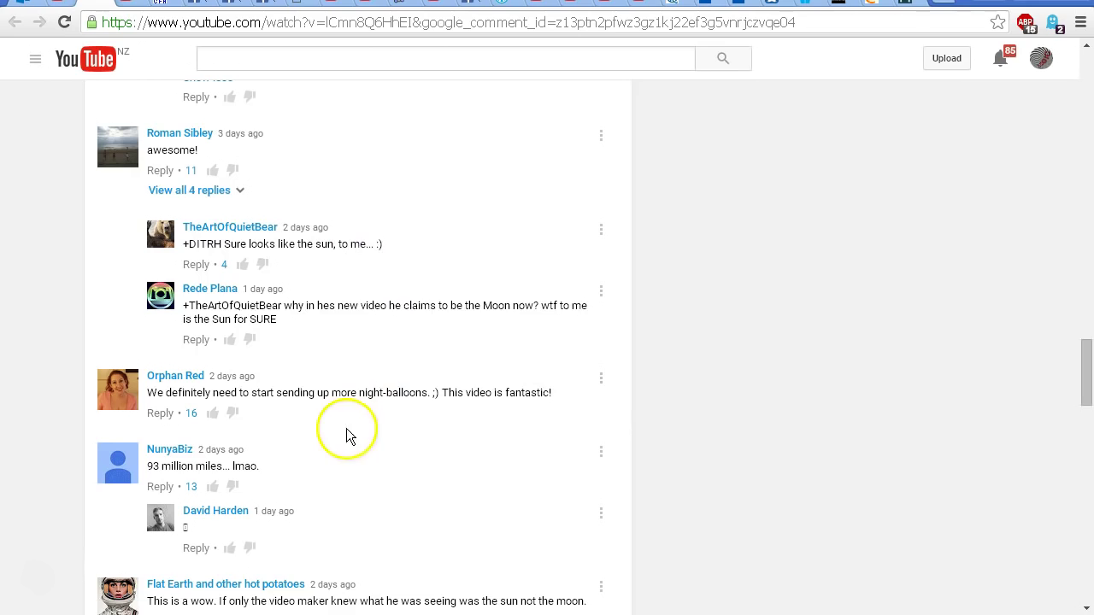
mouse_move(257, 398)
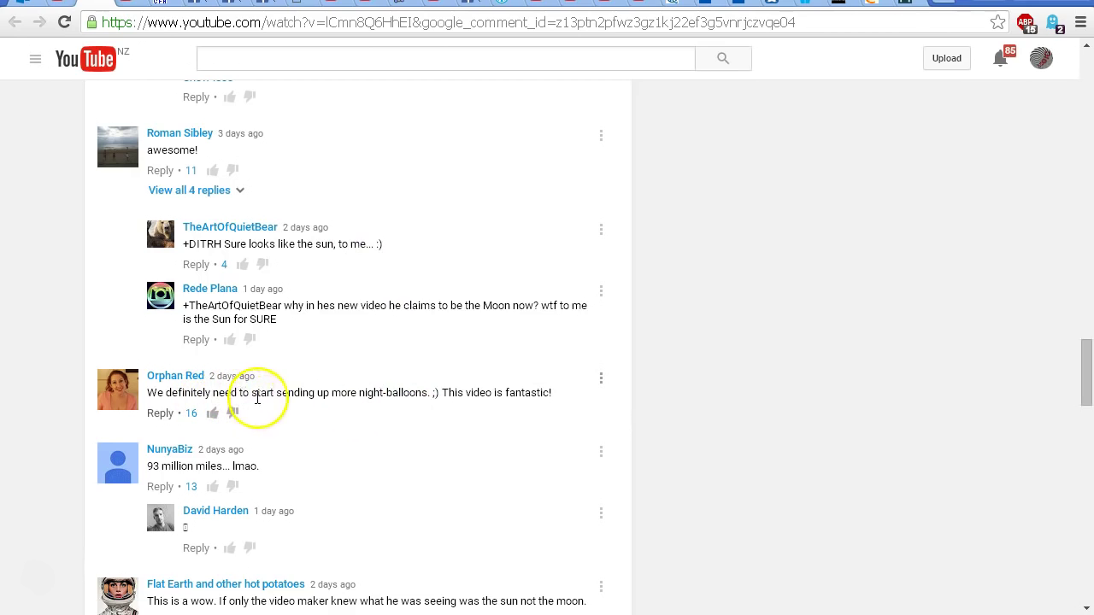
mouse_move(487, 397)
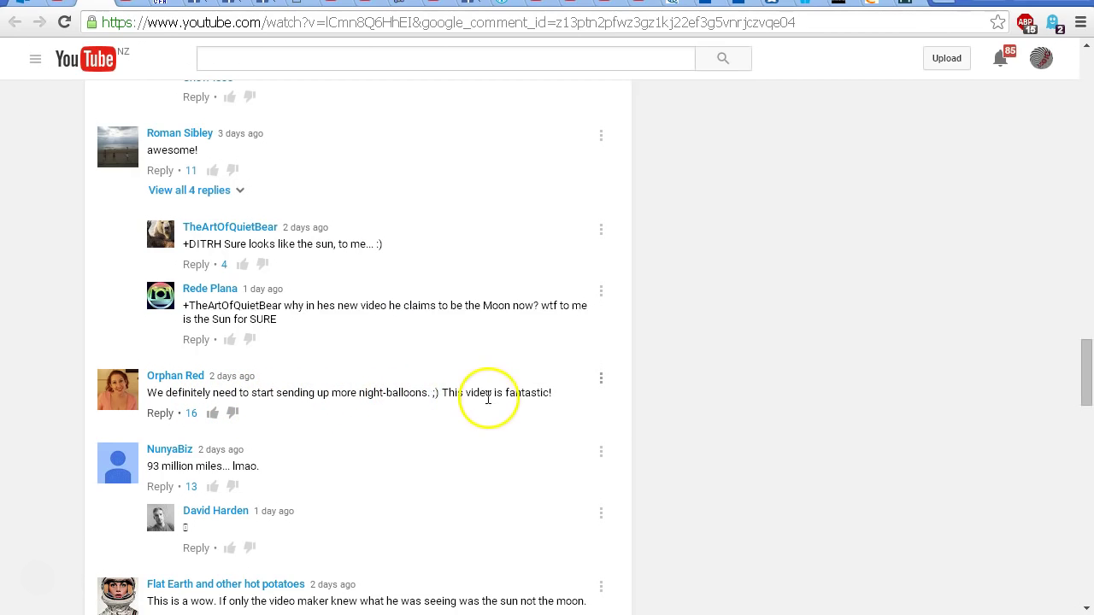
mouse_move(515, 391)
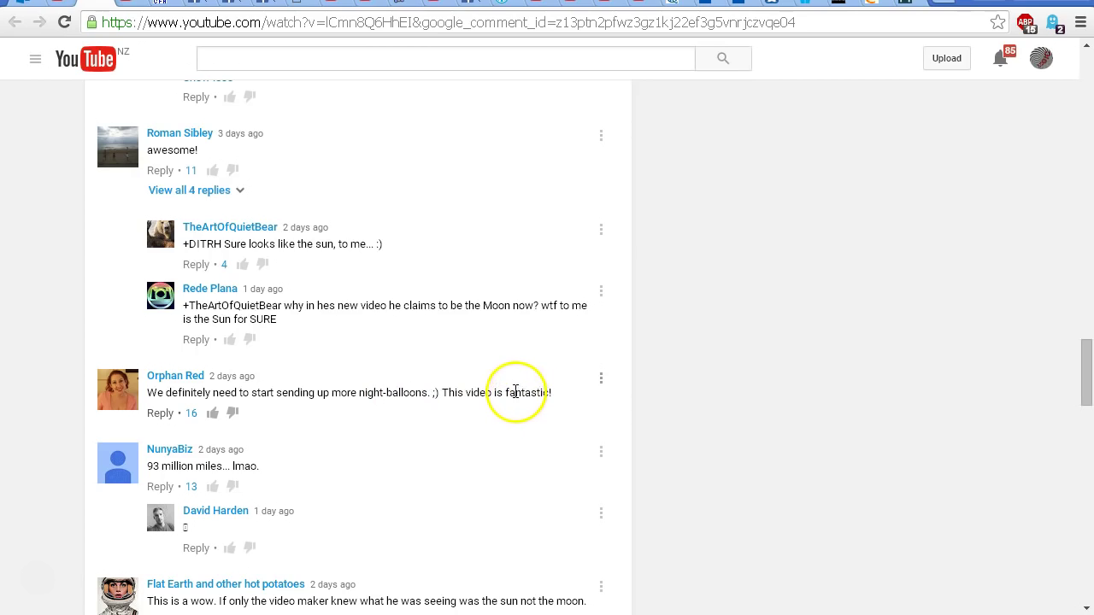
mouse_move(947, 337)
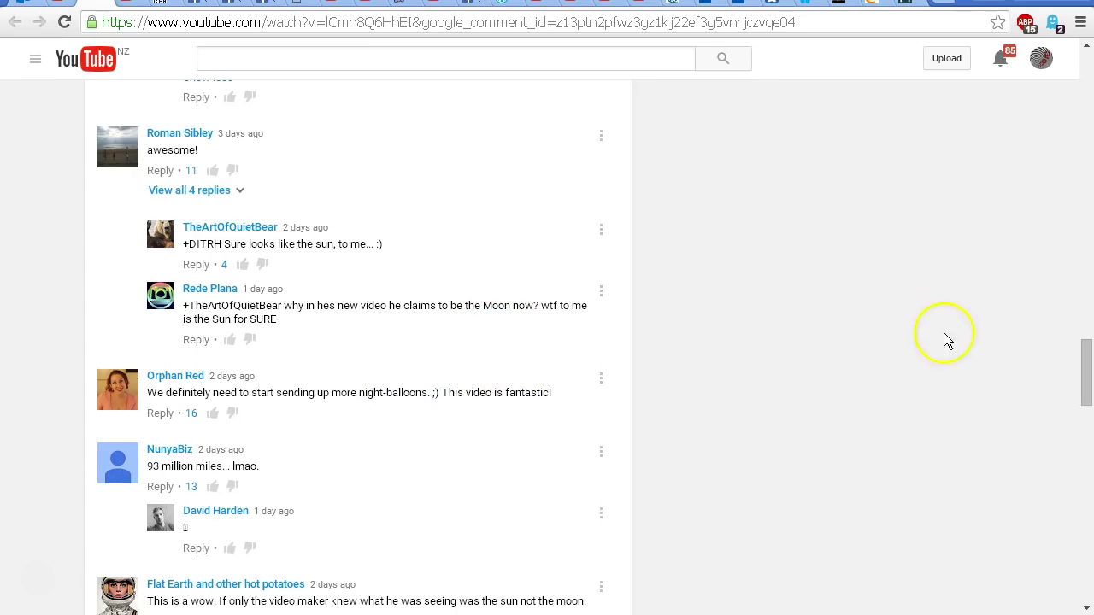
scroll(up, 3)
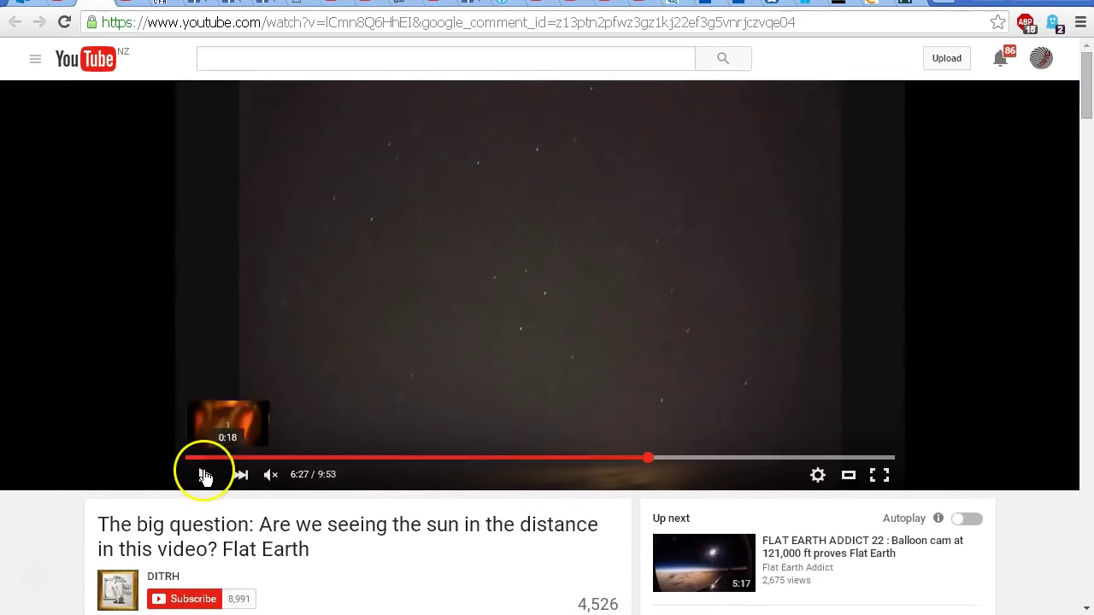
Step: Resume the balloon footage from 6:27
click(203, 475)
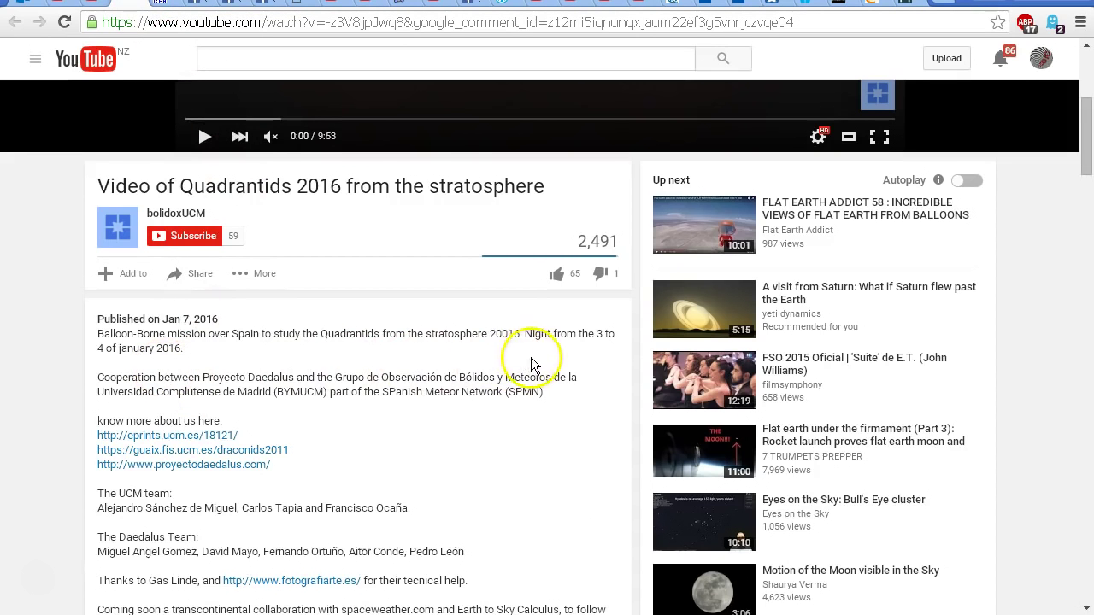
mouse_move(174, 350)
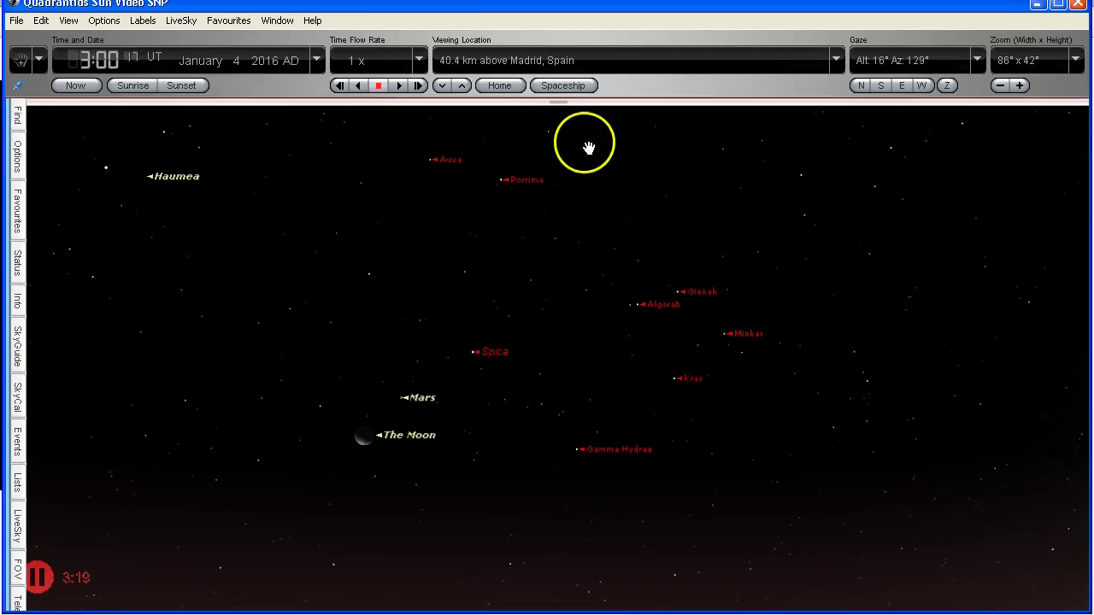
mouse_move(562, 60)
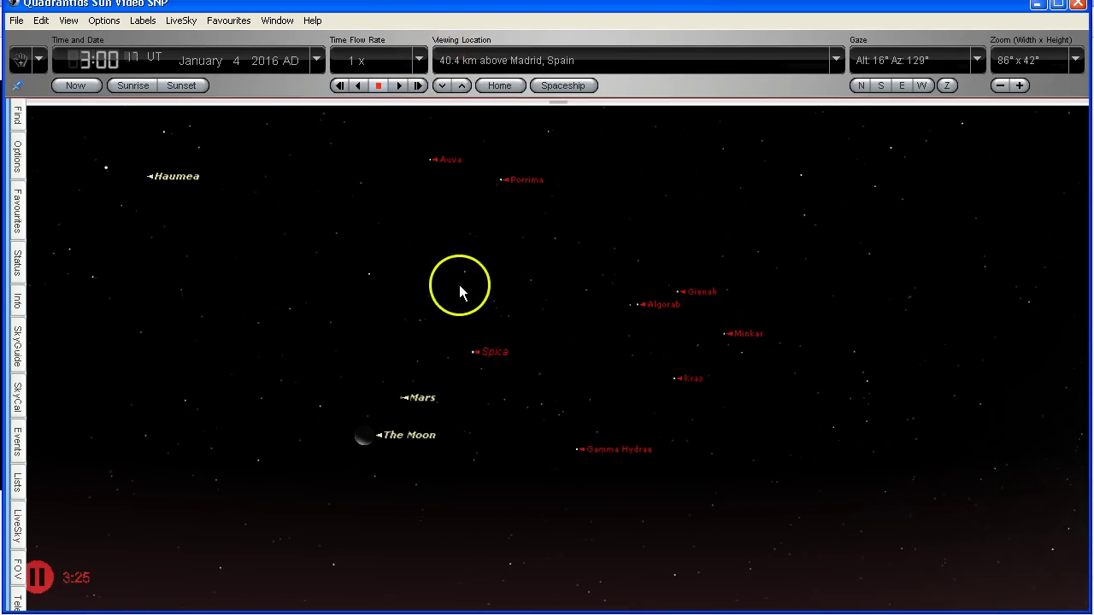
mouse_move(876, 351)
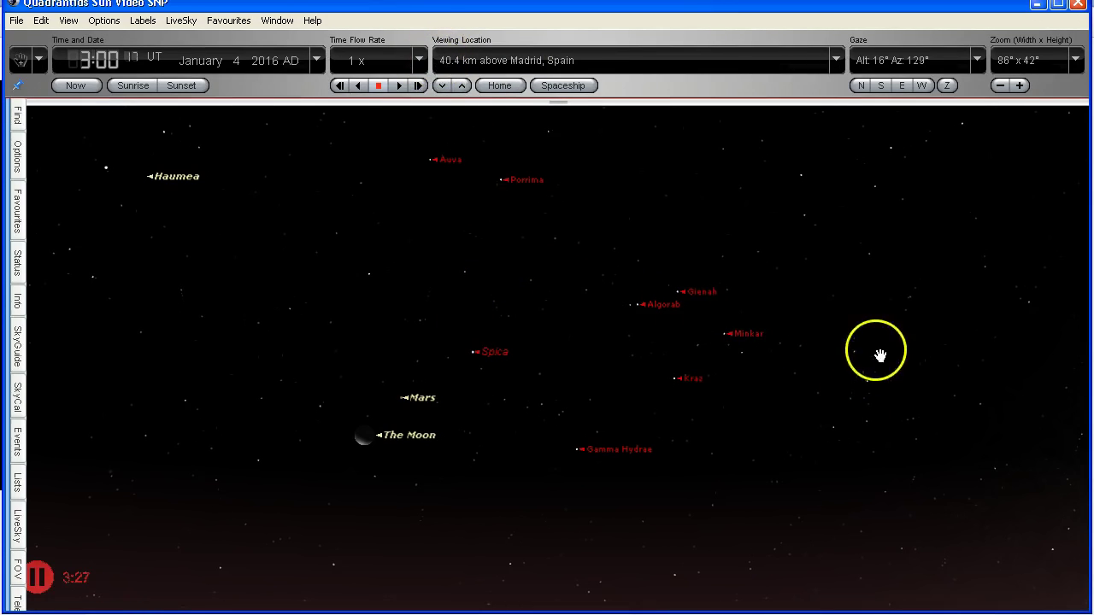
mouse_move(699, 317)
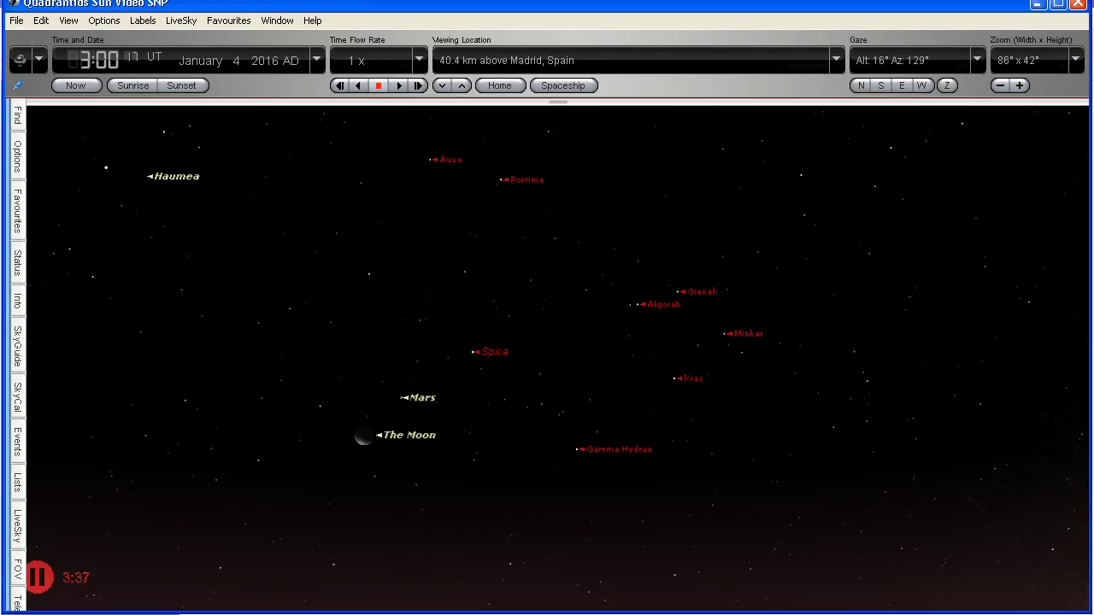
Step: Show Spica's details in the Madrid sky at 3:00 UT, 4 January 2016
click(476, 352)
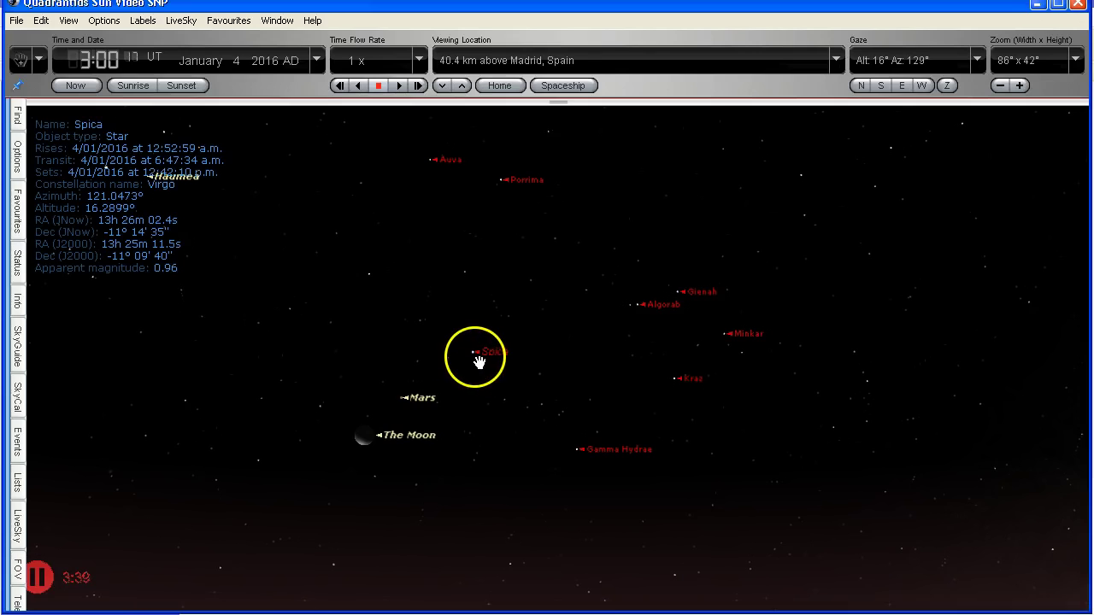
click(408, 402)
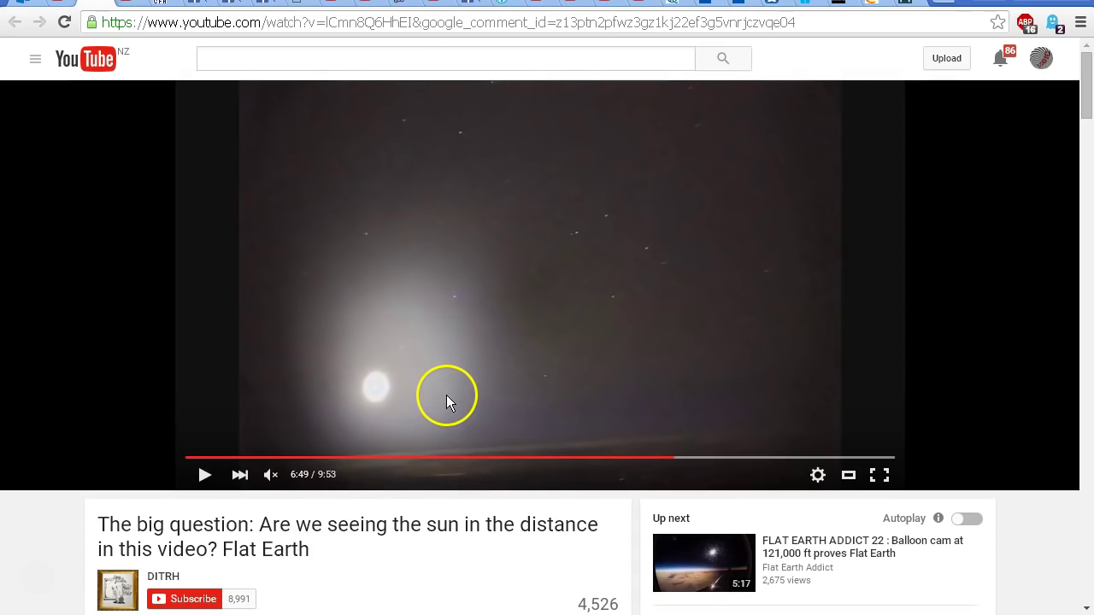
mouse_move(607, 374)
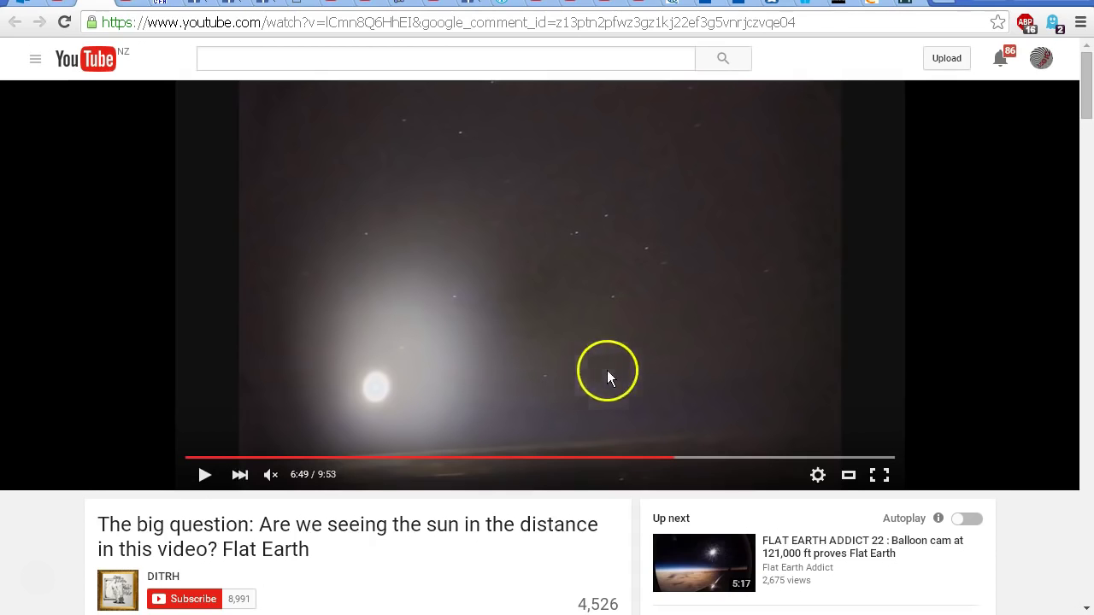
mouse_move(521, 402)
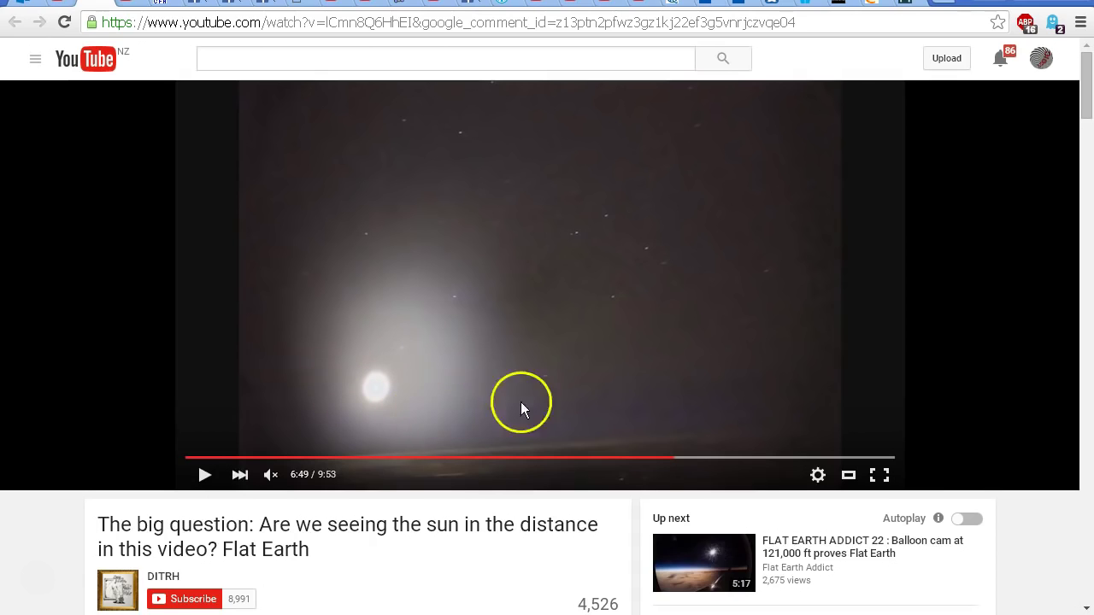
mouse_move(551, 261)
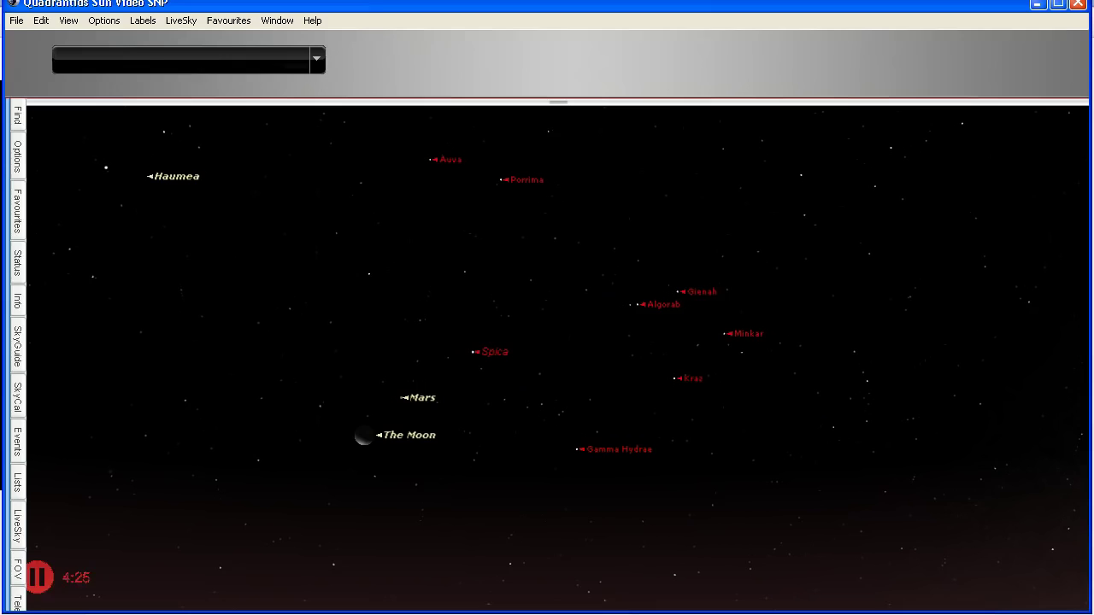
Step: Select the crescent Moon below Mars in the Madrid sky
click(387, 437)
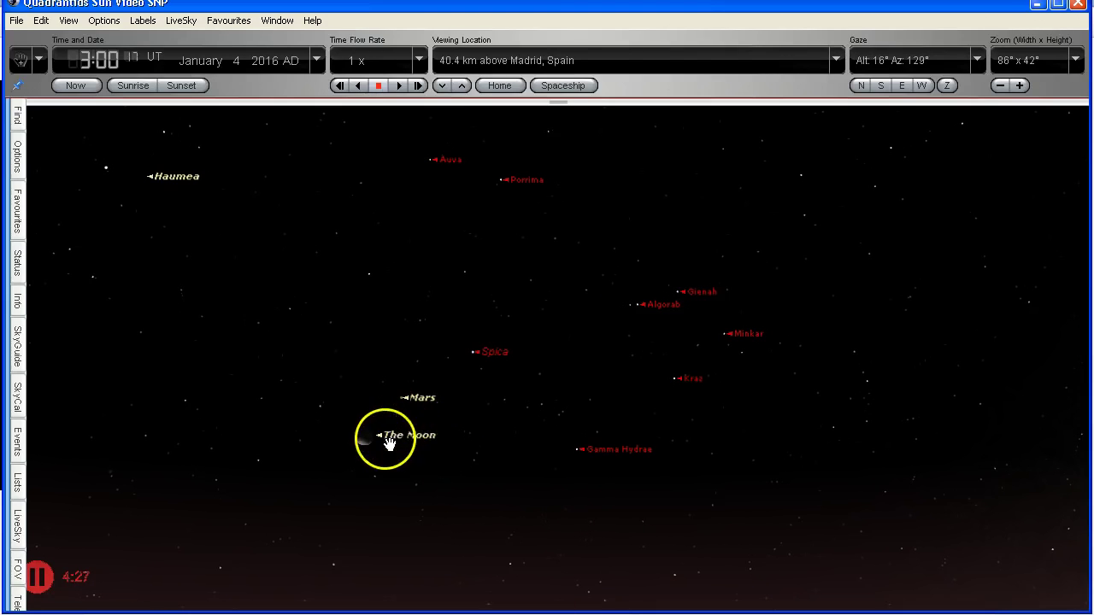
mouse_move(461, 457)
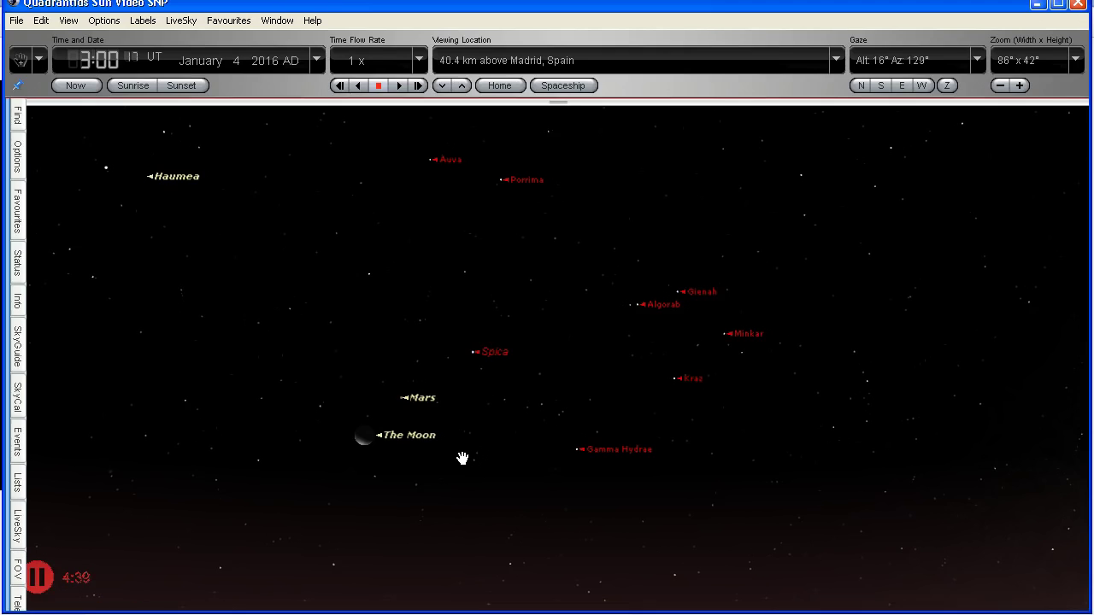
click(365, 451)
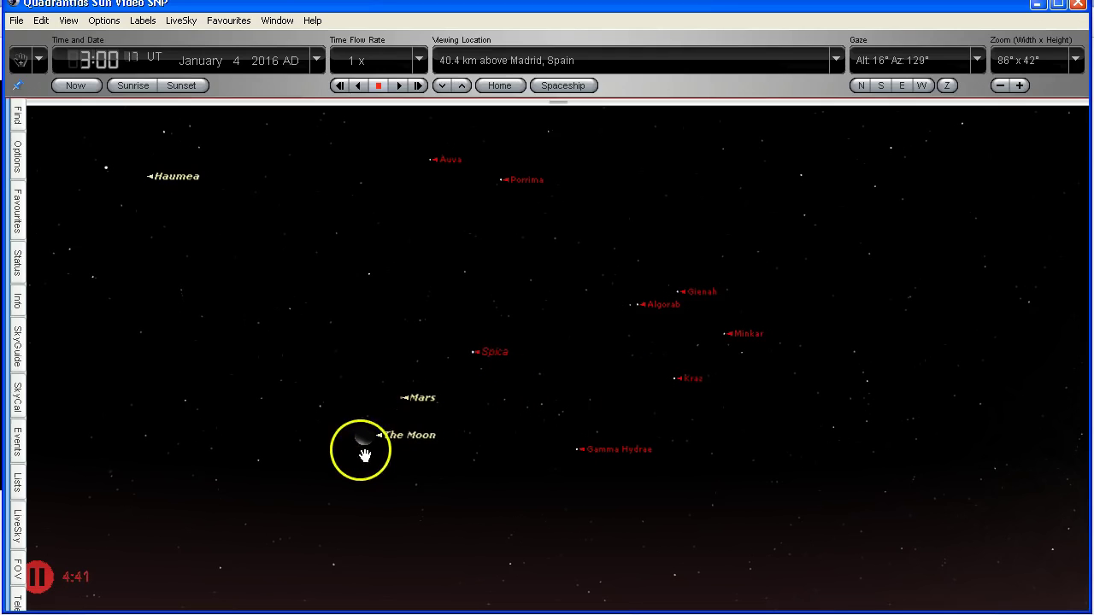
click(473, 352)
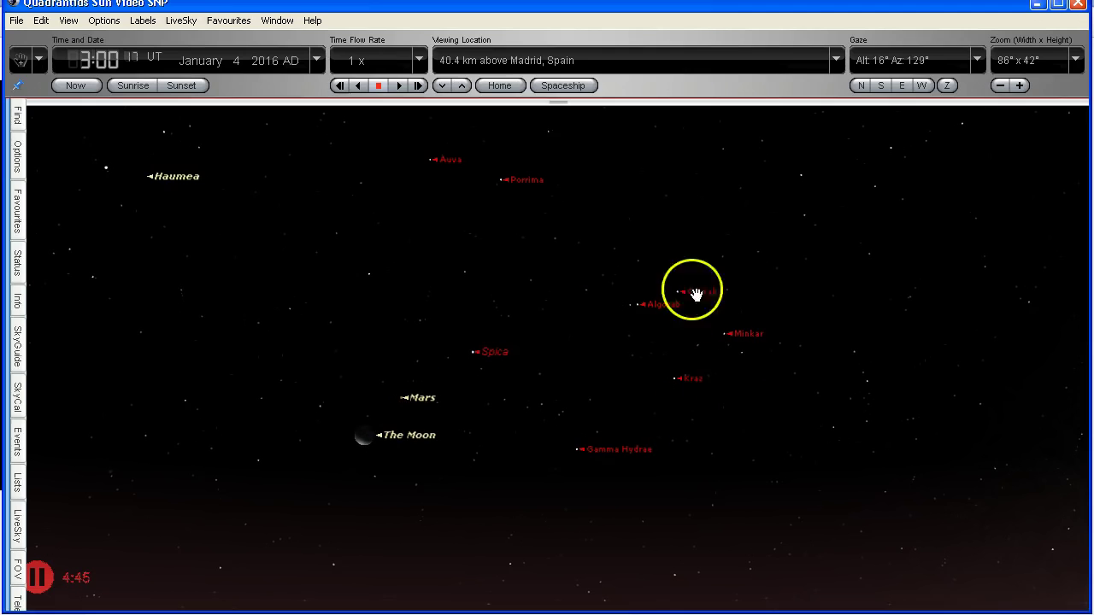
mouse_move(264, 599)
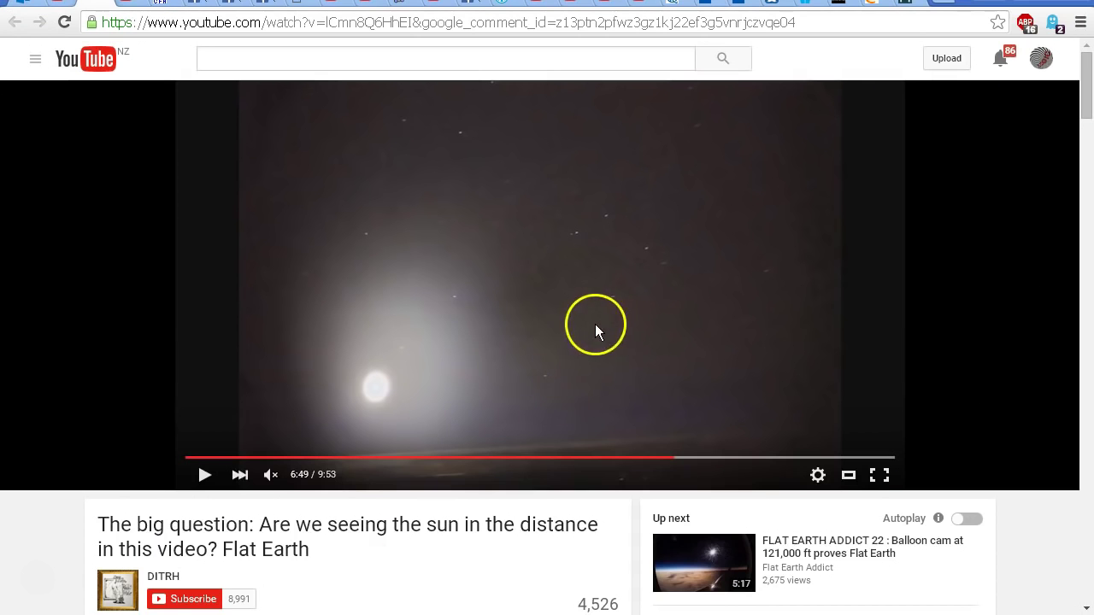
Step: Browse the CFHT date list and start the Jan04-2016 time-lapse movie
click(547, 22)
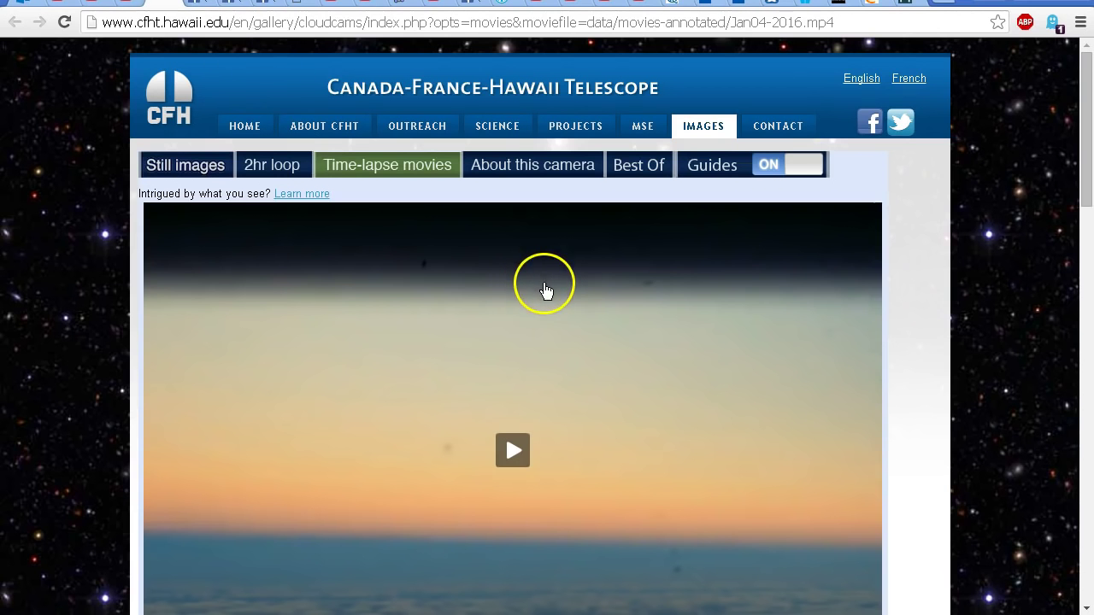
mouse_move(511, 286)
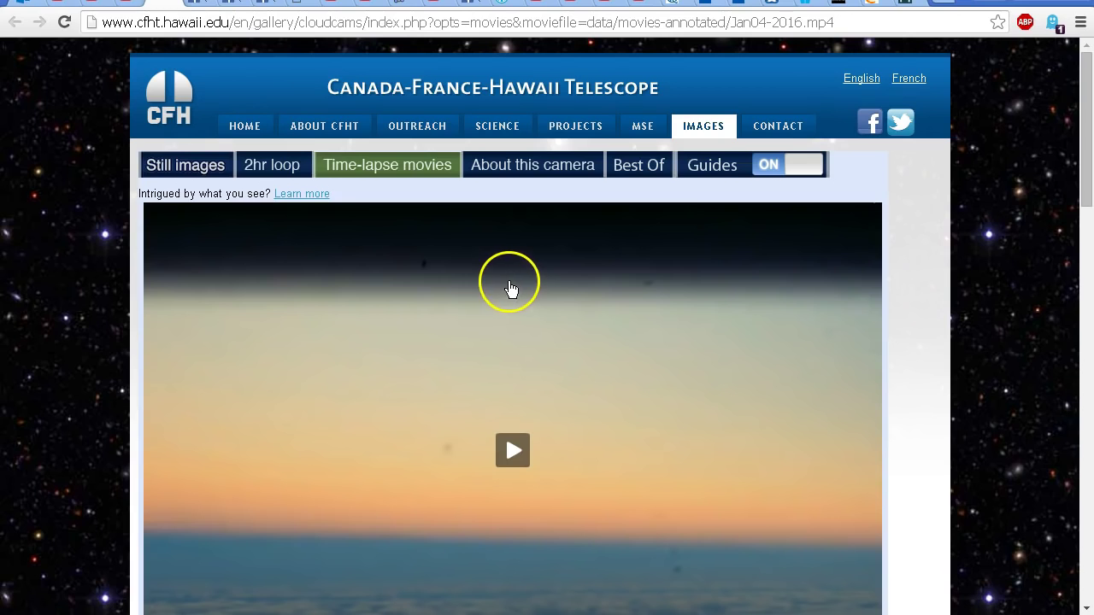
mouse_move(696, 214)
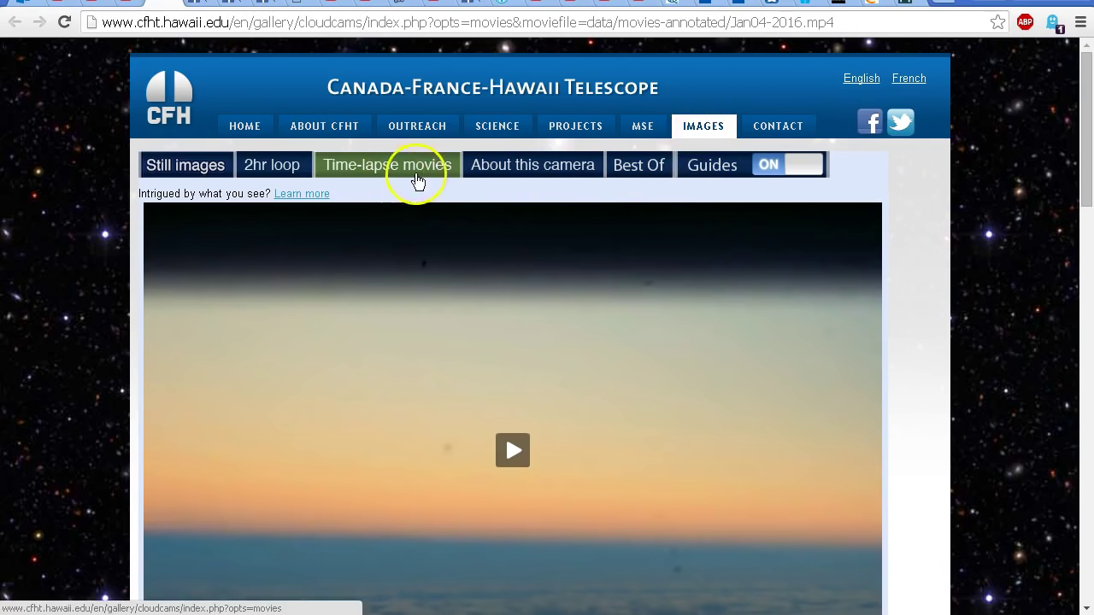
scroll(down, 3)
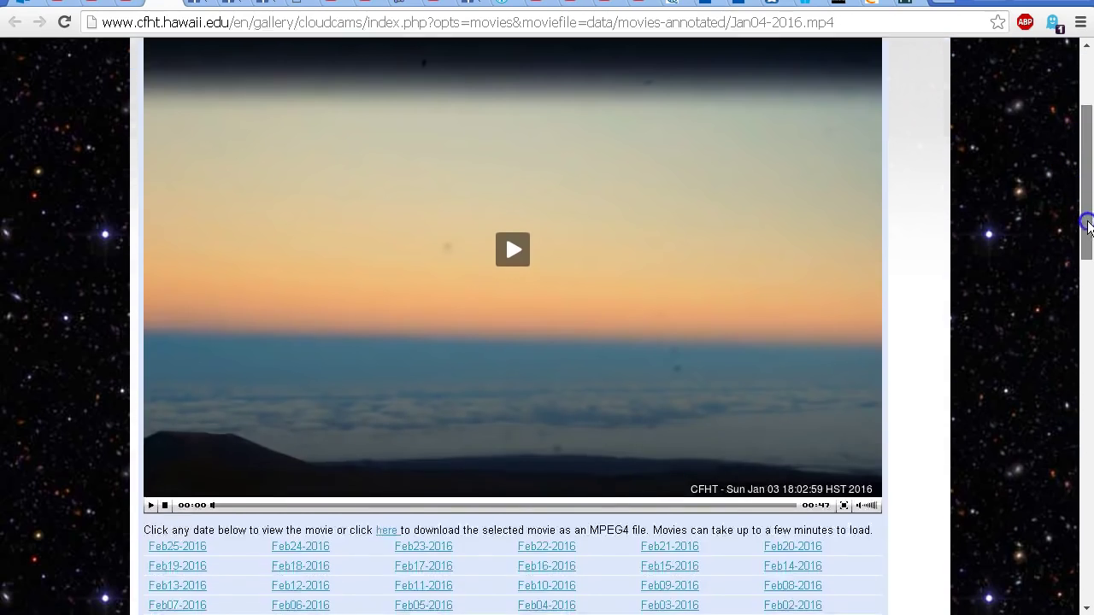
scroll(down, 3)
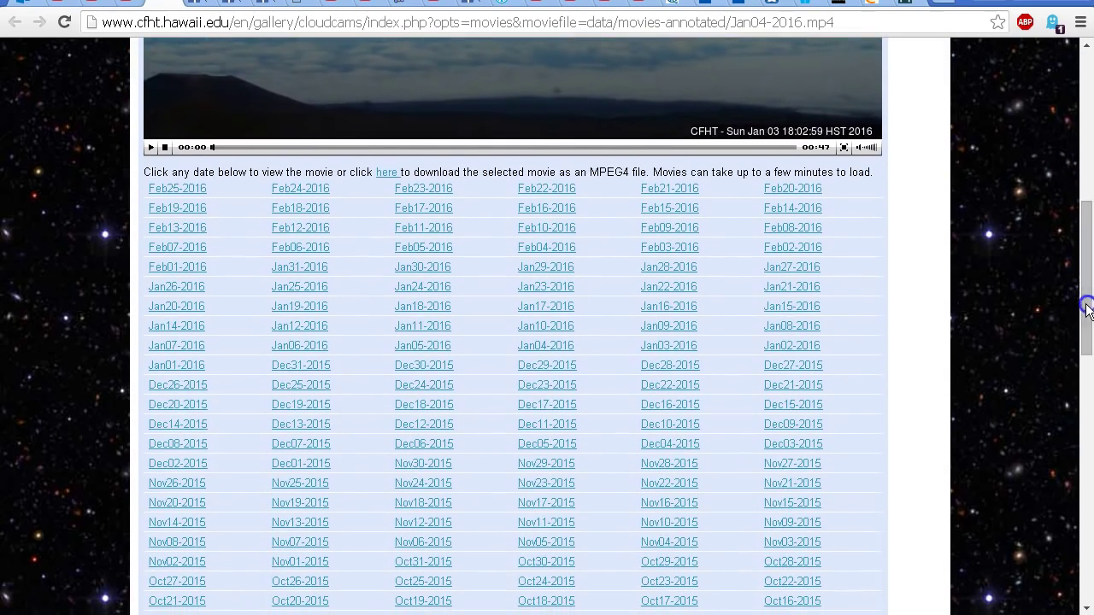
mouse_move(299, 345)
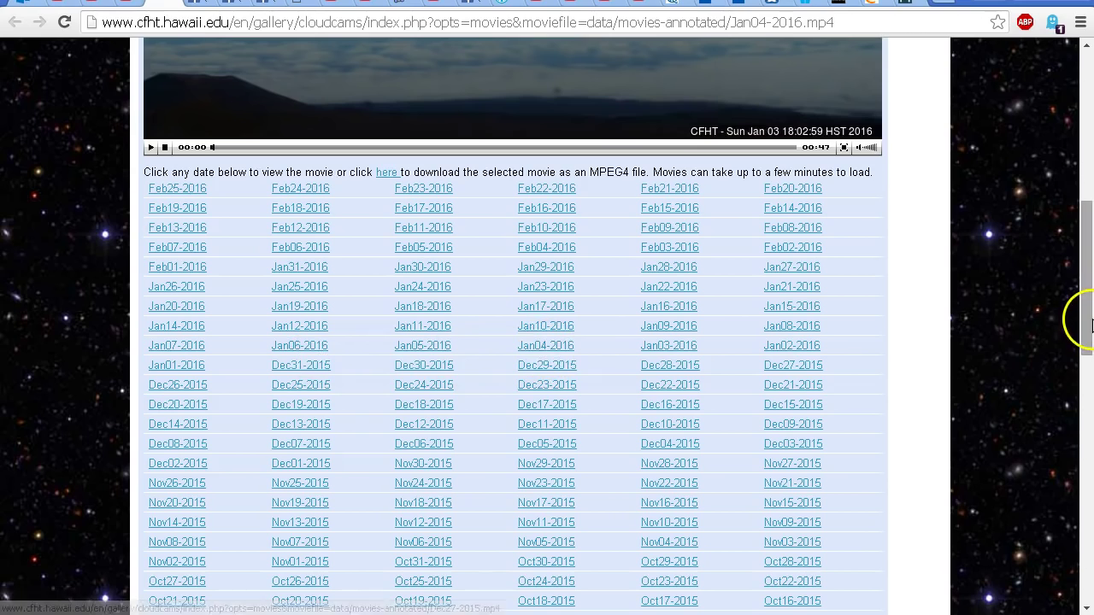
scroll(up, 3)
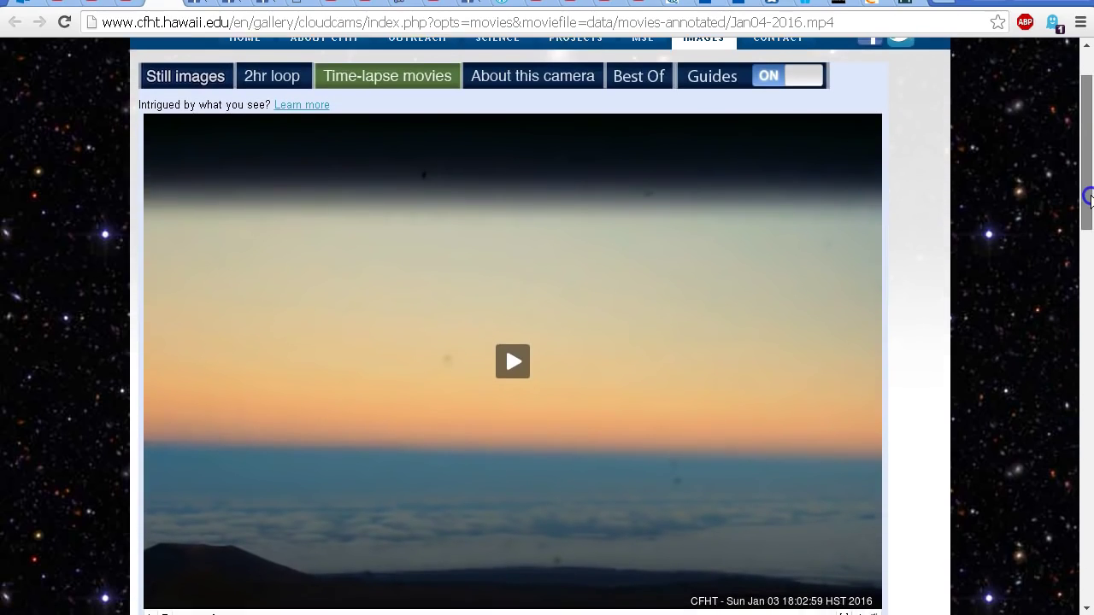
scroll(up, 3)
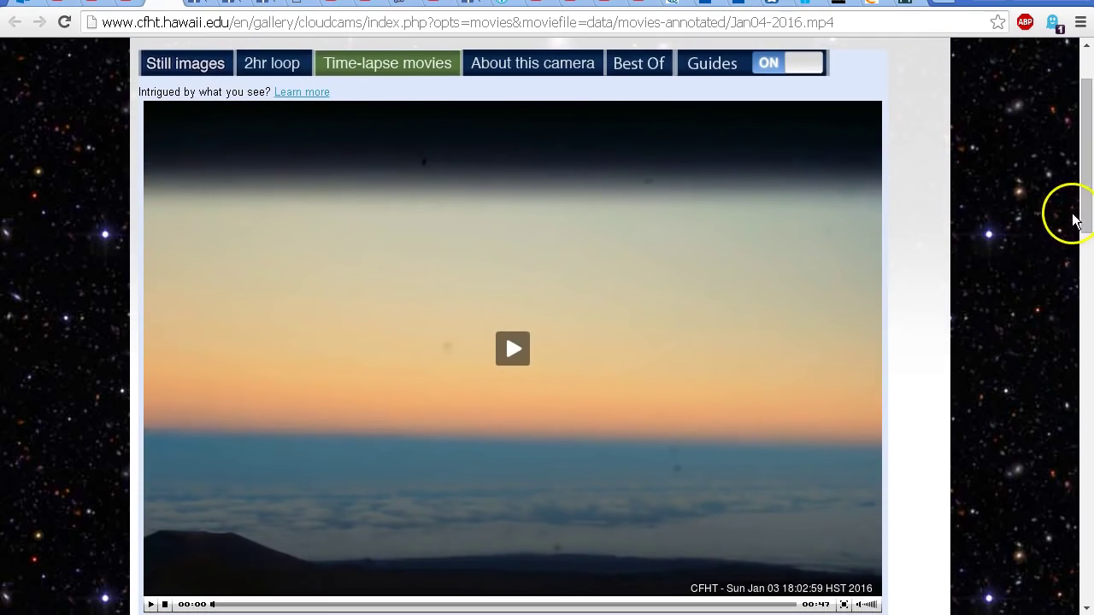
scroll(down, 3)
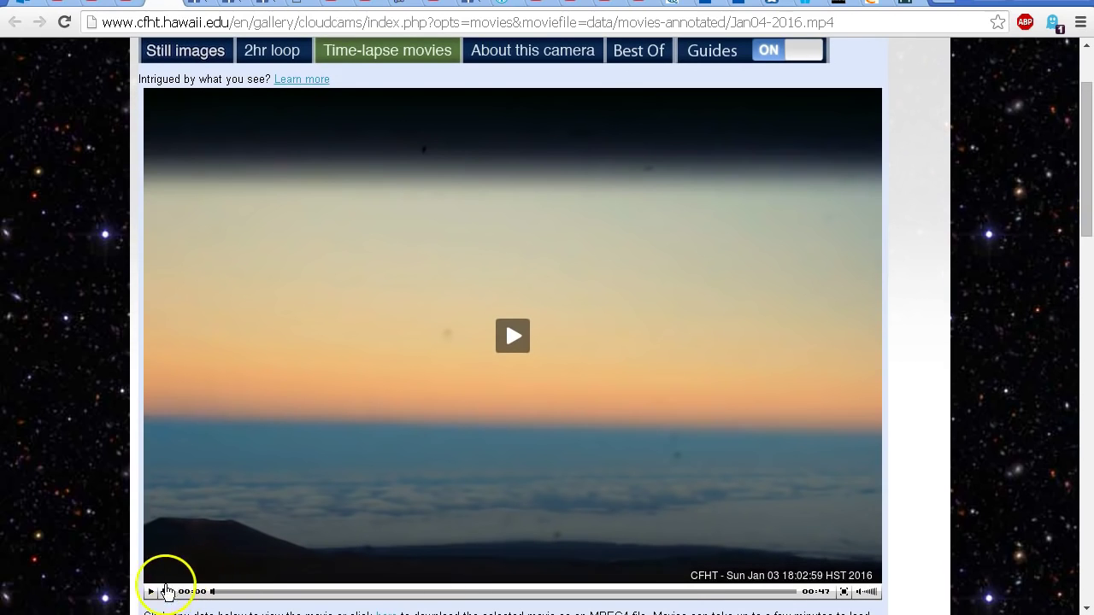
click(152, 592)
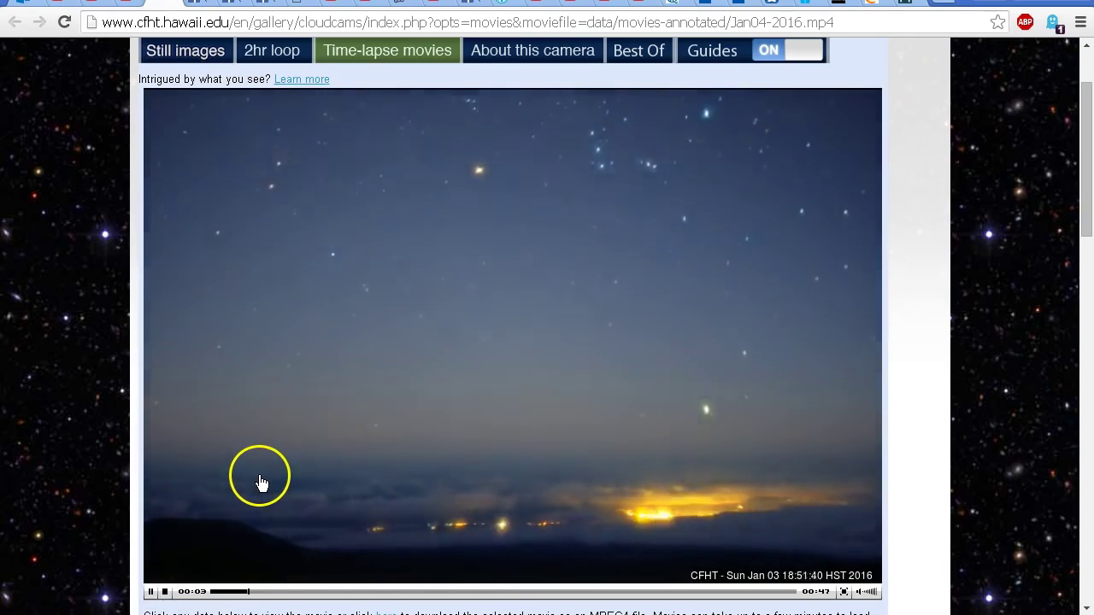
mouse_move(520, 313)
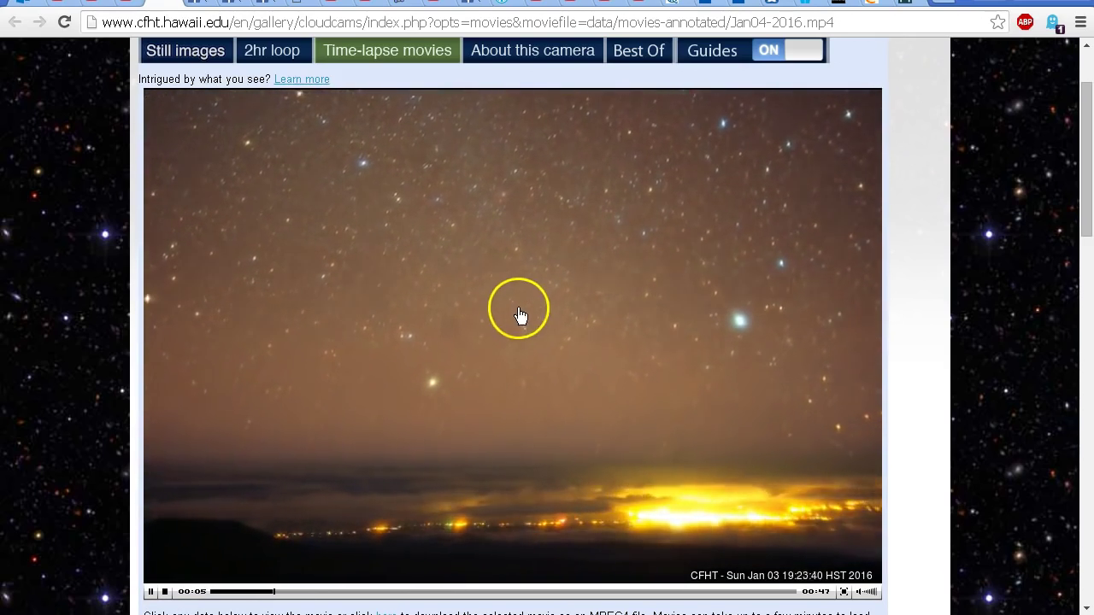
mouse_move(504, 210)
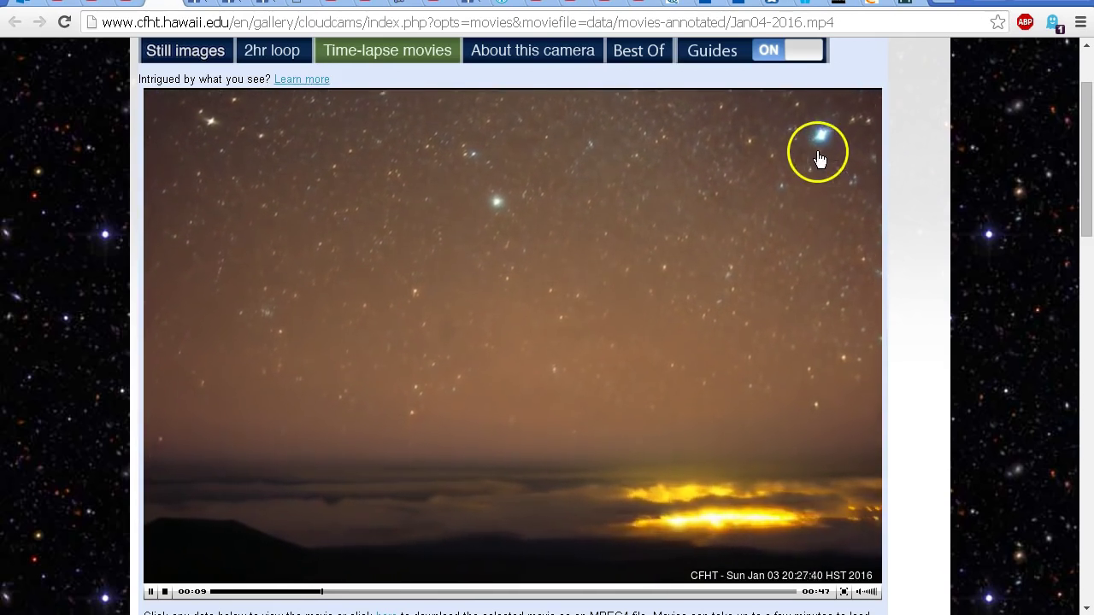
mouse_move(553, 306)
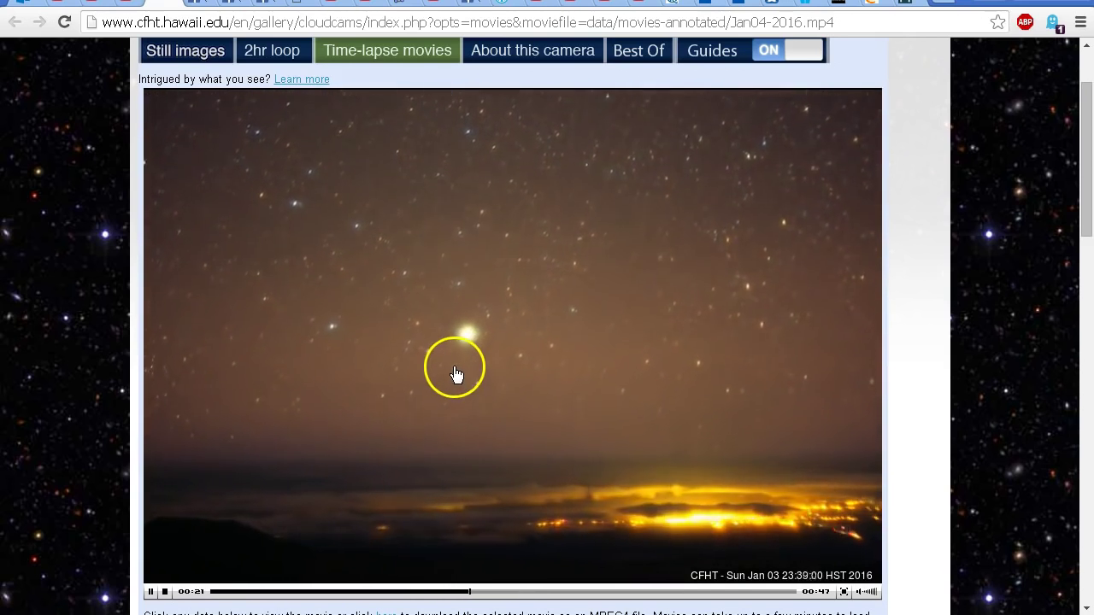
mouse_move(675, 427)
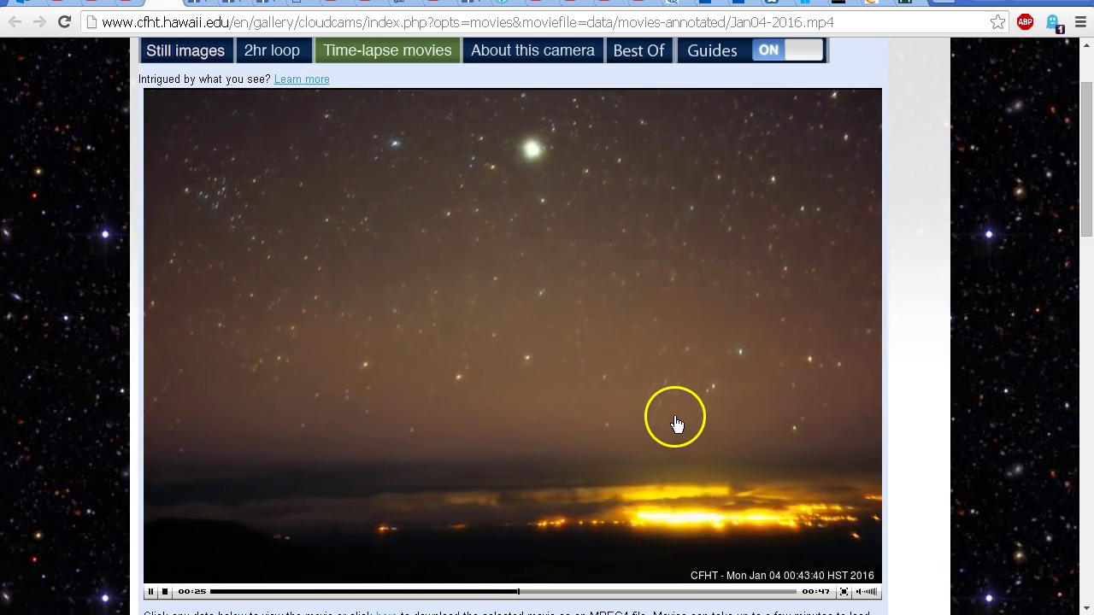
mouse_move(299, 356)
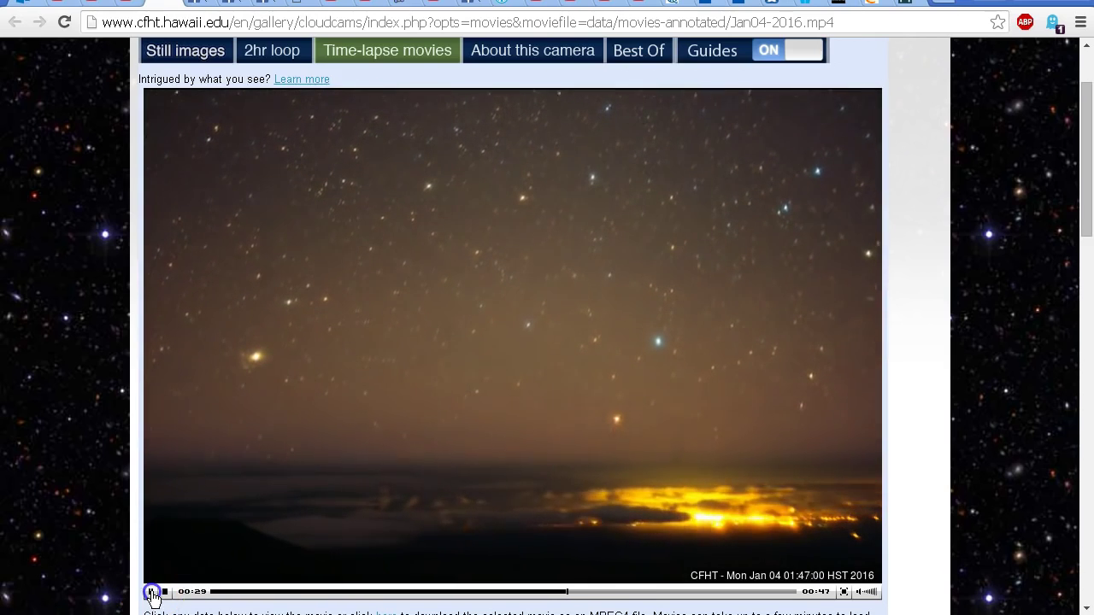
Step: Pause the Jan04-2016 time-lapse around 01:49 HST, then resume it
click(151, 591)
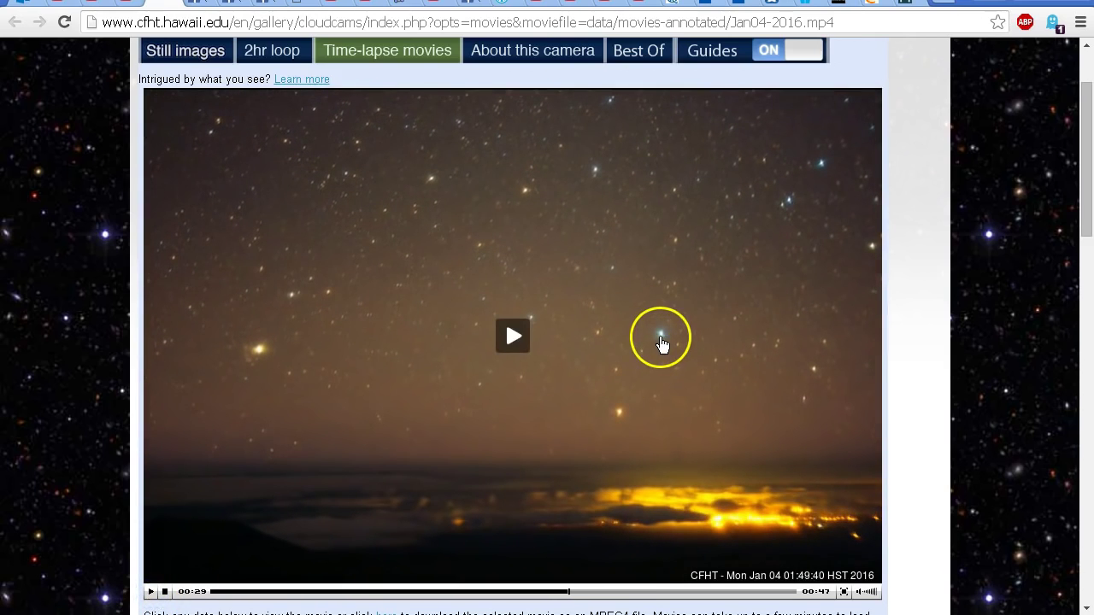
mouse_move(662, 345)
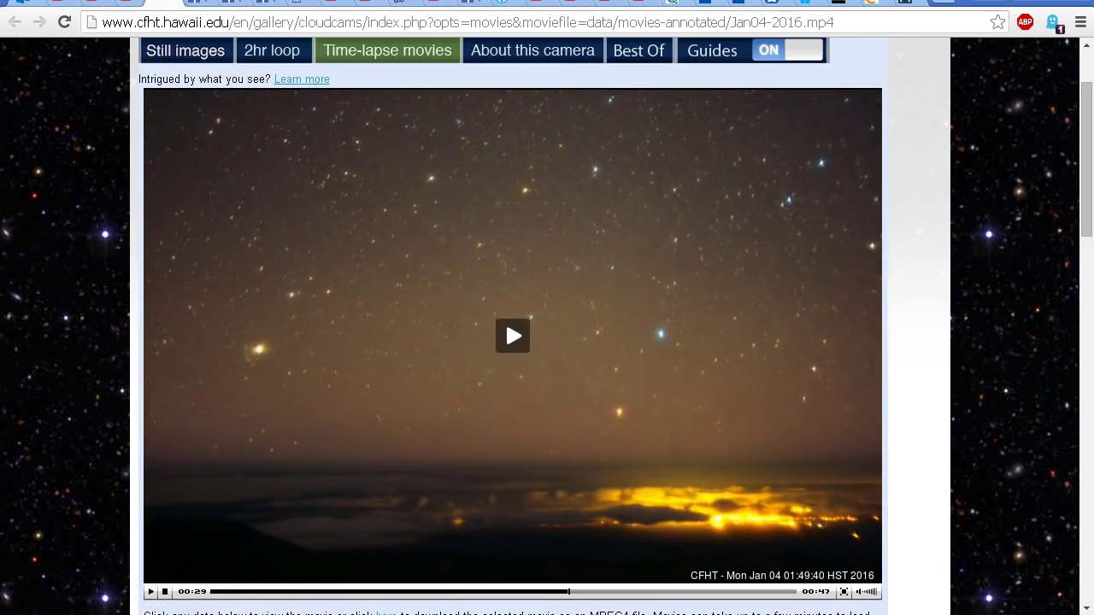
click(151, 591)
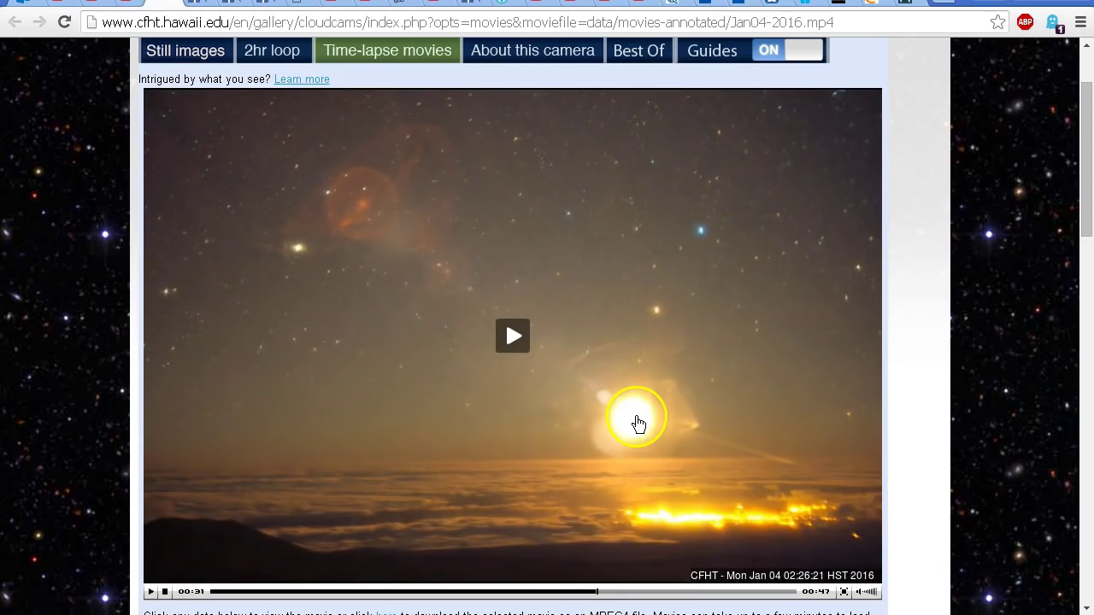
mouse_move(594, 418)
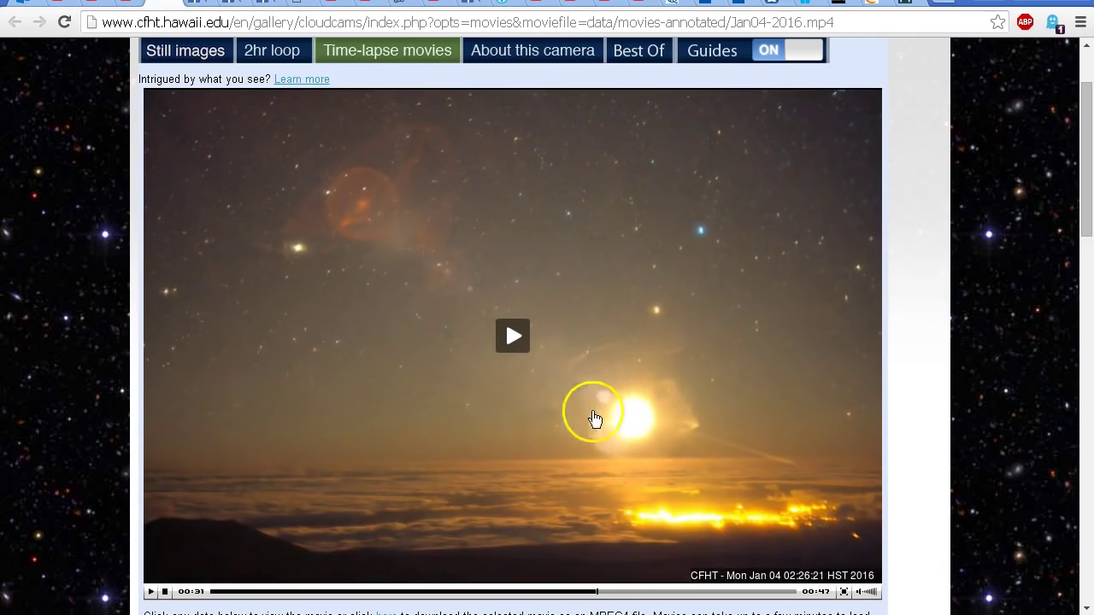
mouse_move(602, 402)
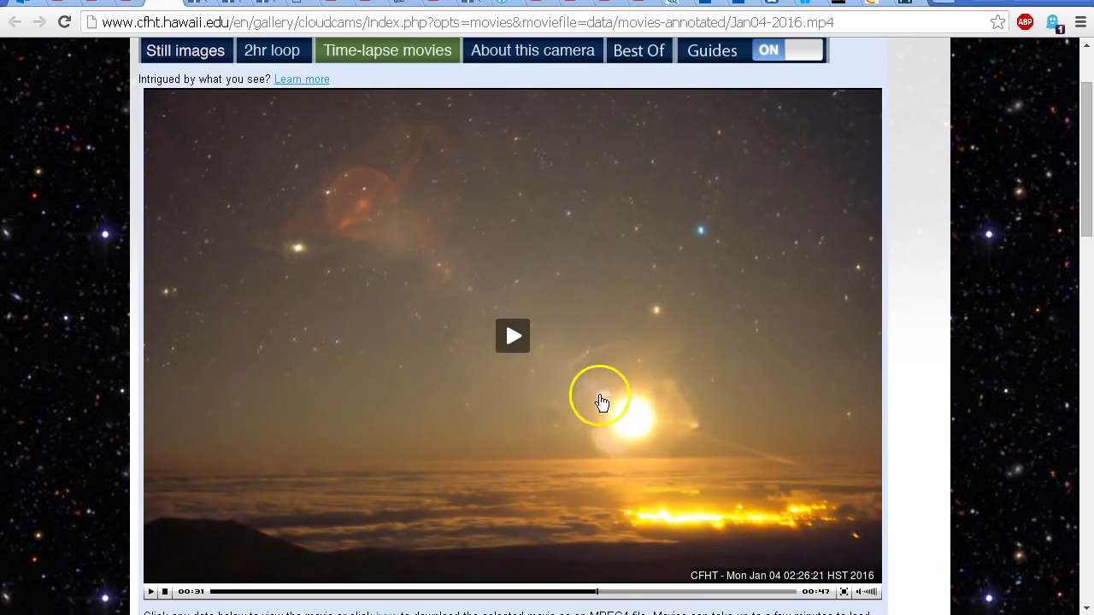
mouse_move(434, 417)
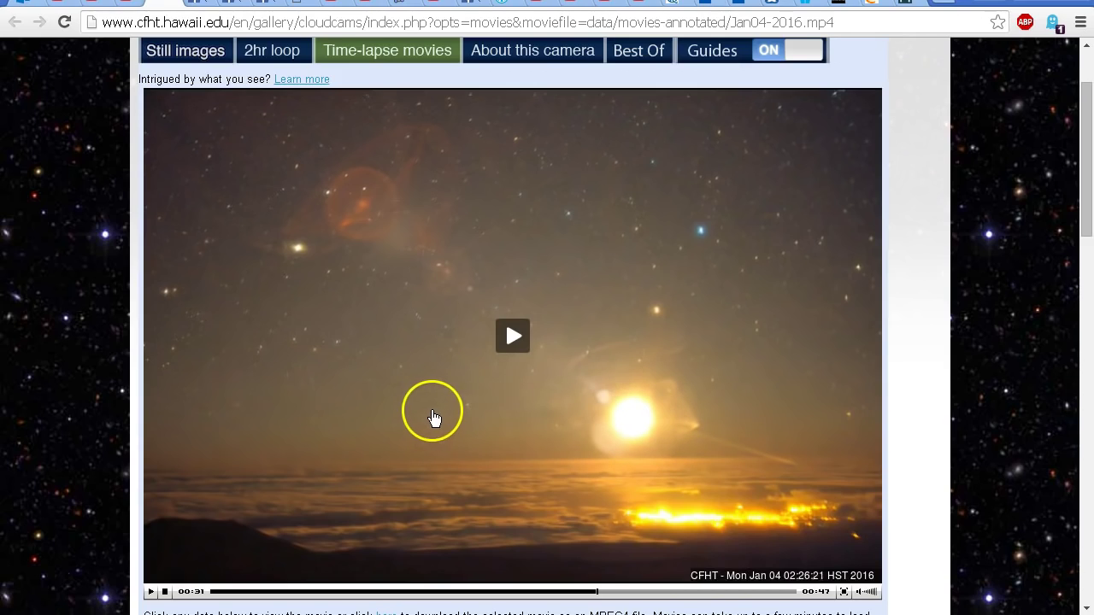
mouse_move(578, 416)
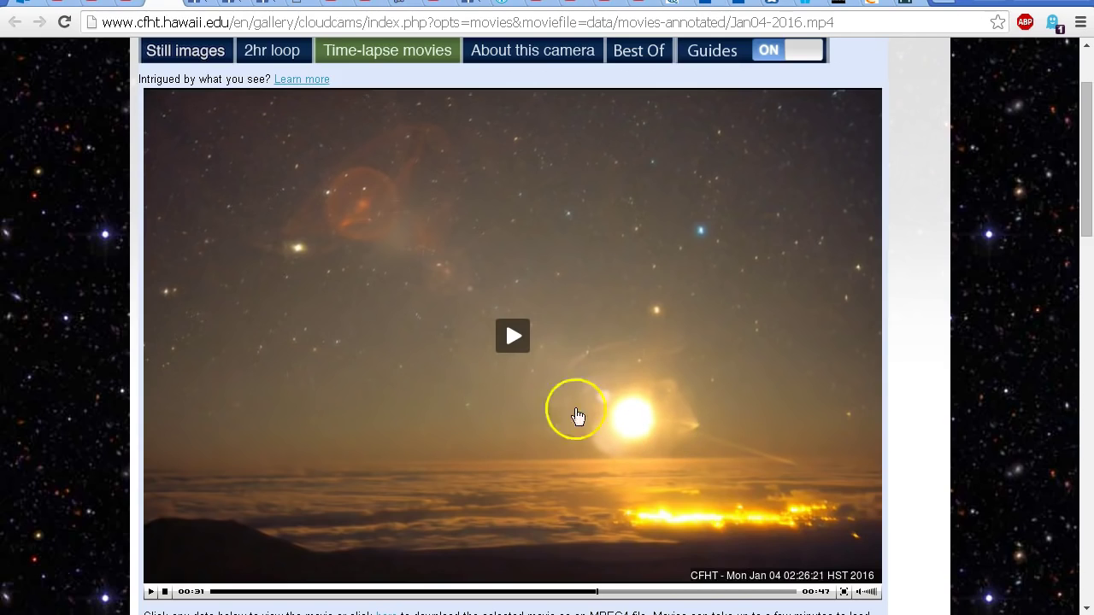
mouse_move(682, 179)
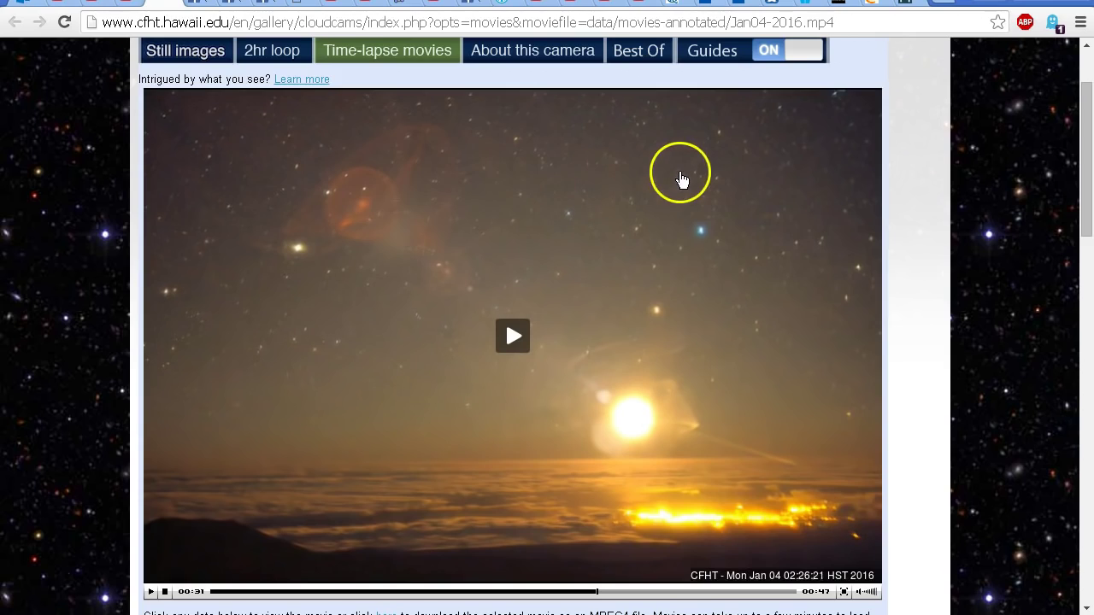
mouse_move(377, 154)
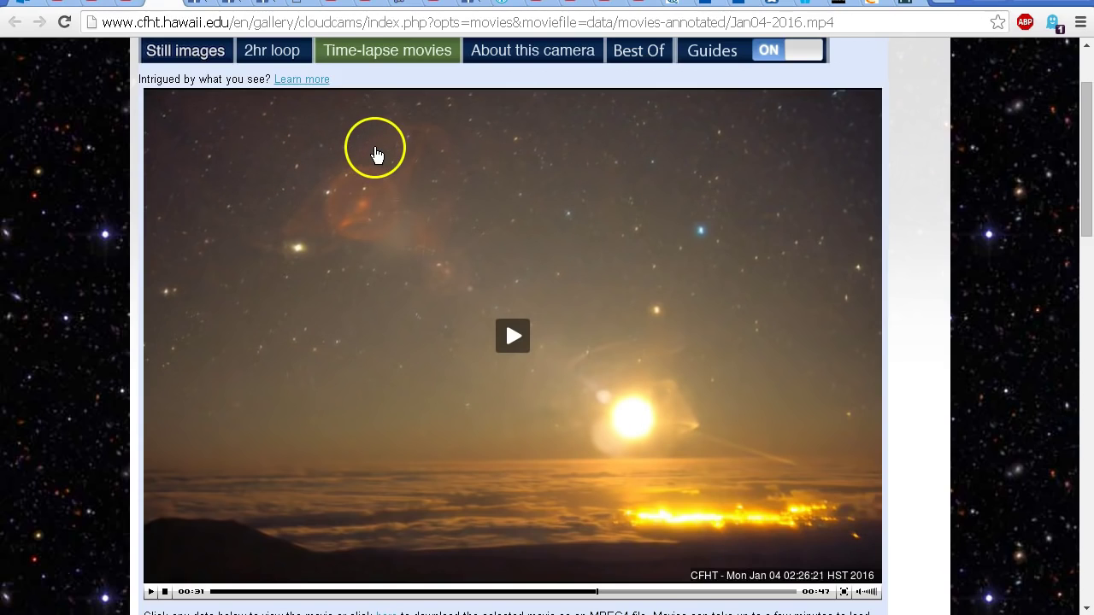
mouse_move(495, 154)
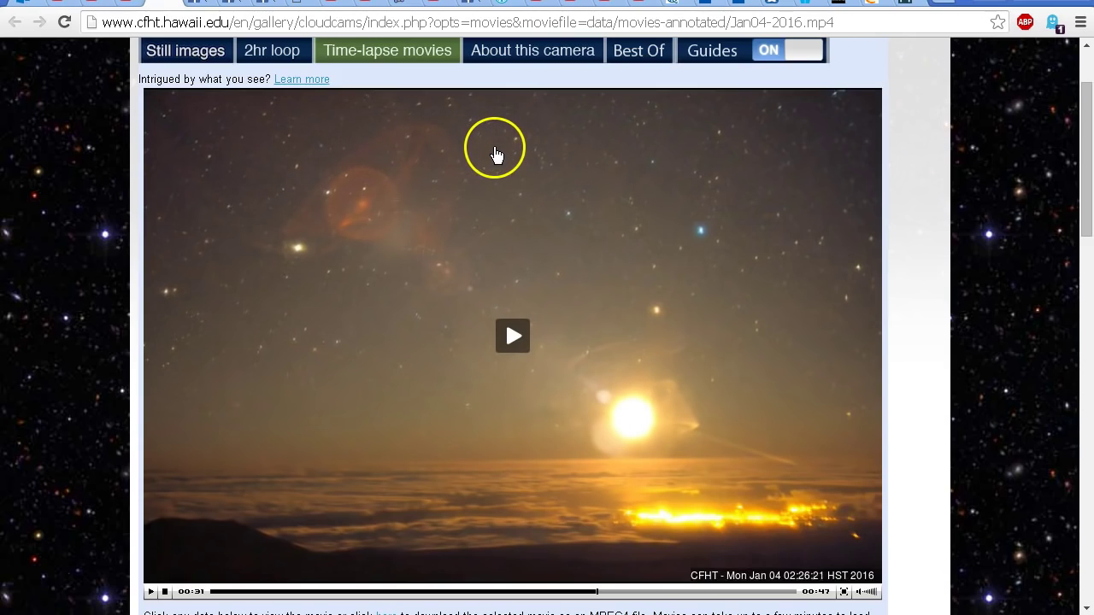
mouse_move(312, 289)
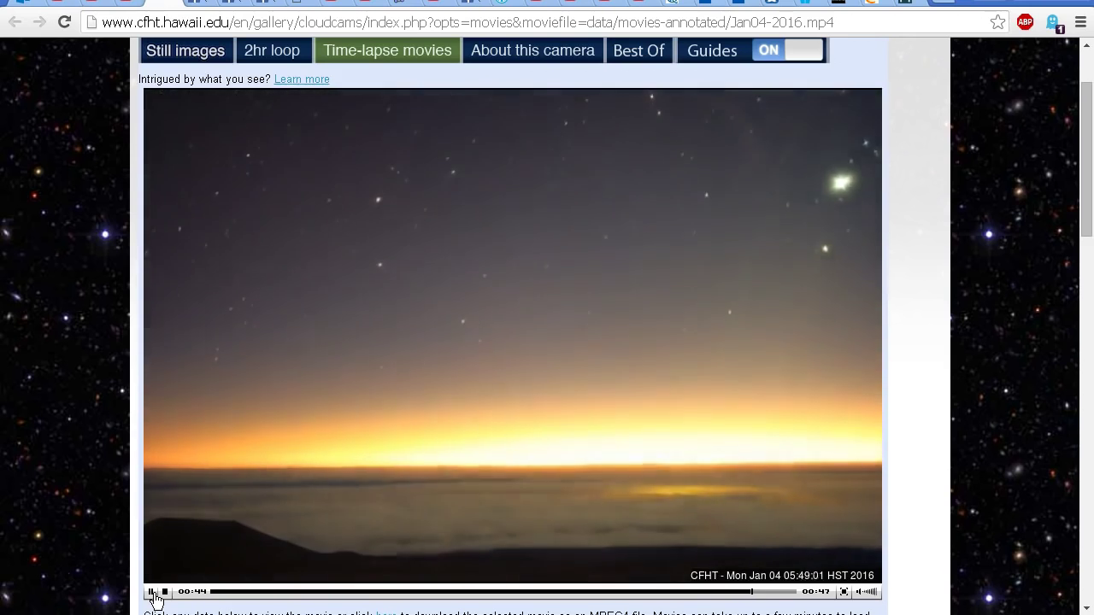
Step: Pause the time-lapse at dawn, around 6:19 HST
click(155, 591)
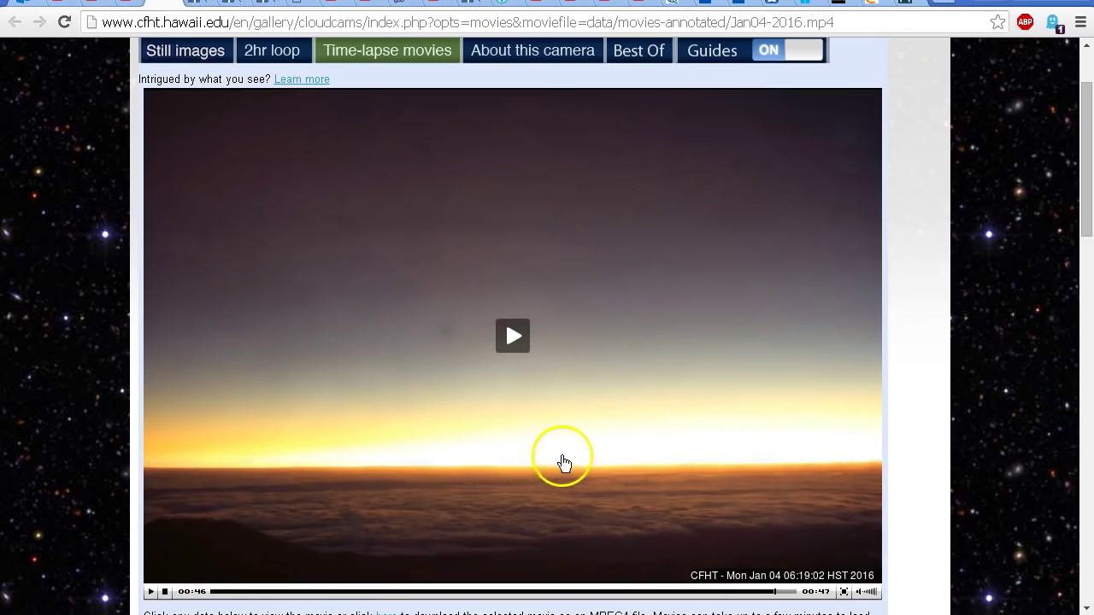
mouse_move(548, 391)
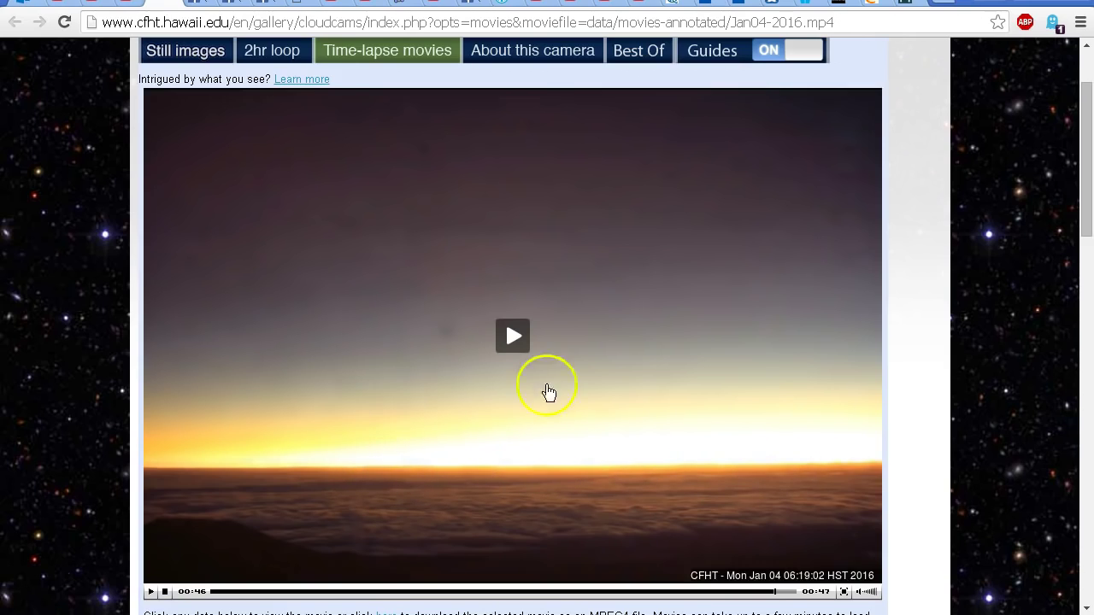
mouse_move(477, 592)
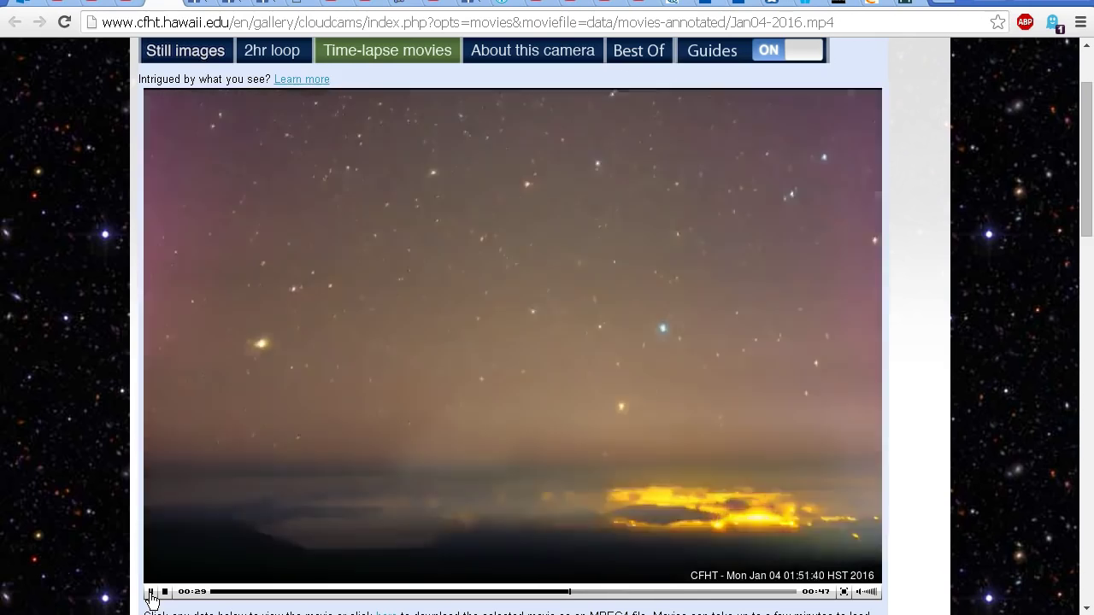
Step: Pause the CFHT time-lapse near 01:51 HST
click(151, 591)
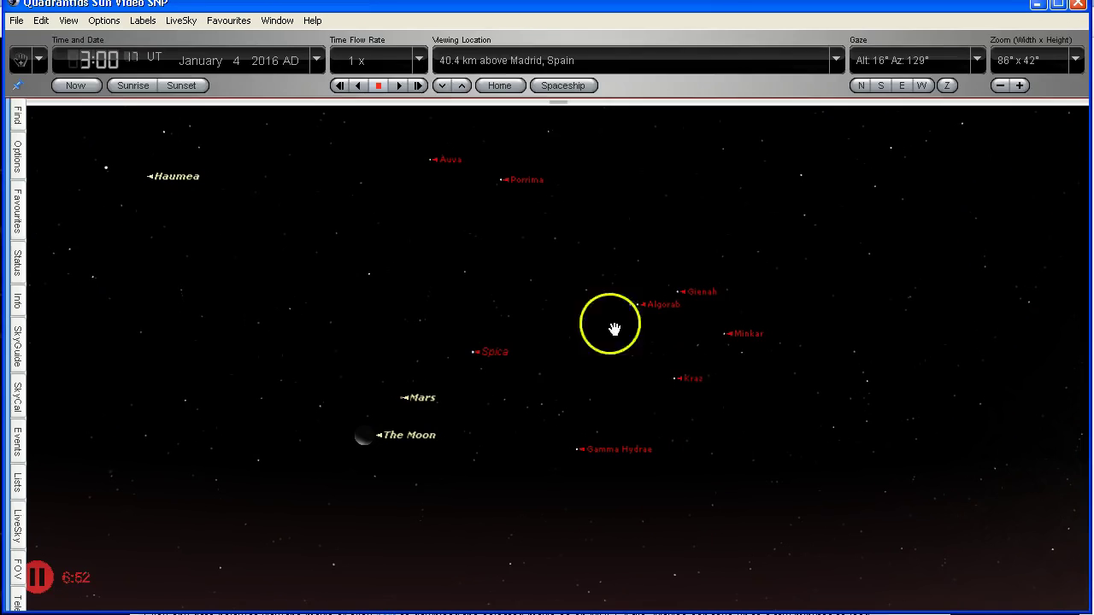
click(407, 406)
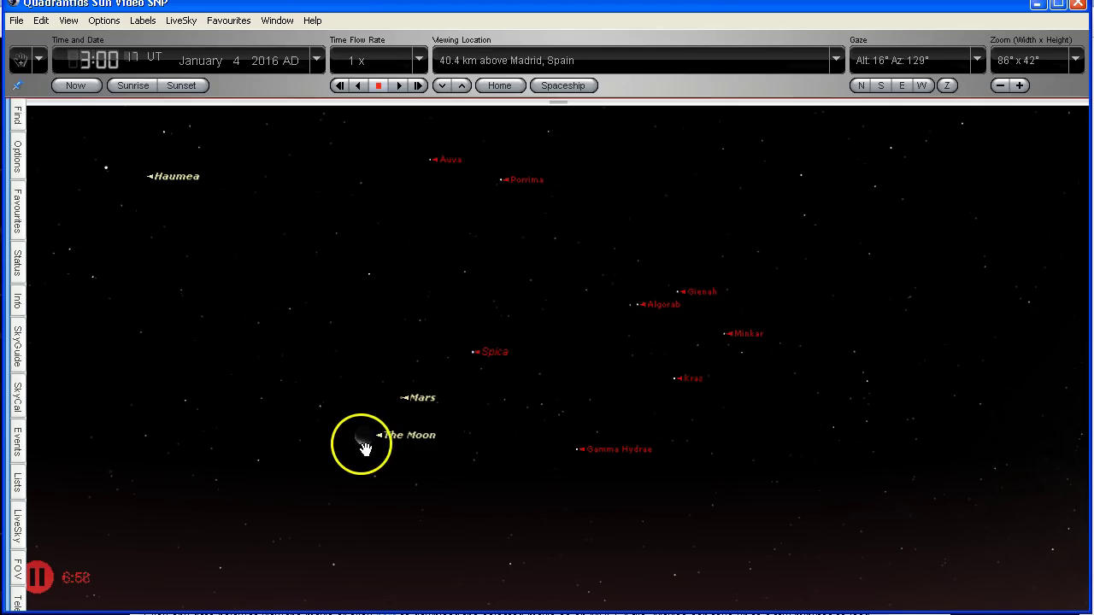
click(364, 444)
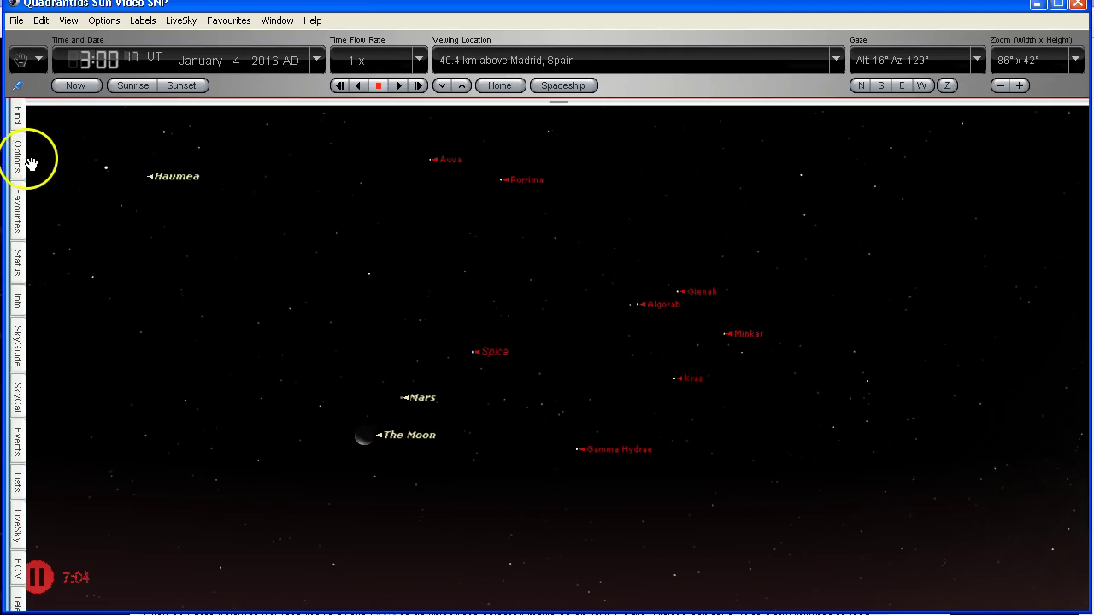
click(15, 158)
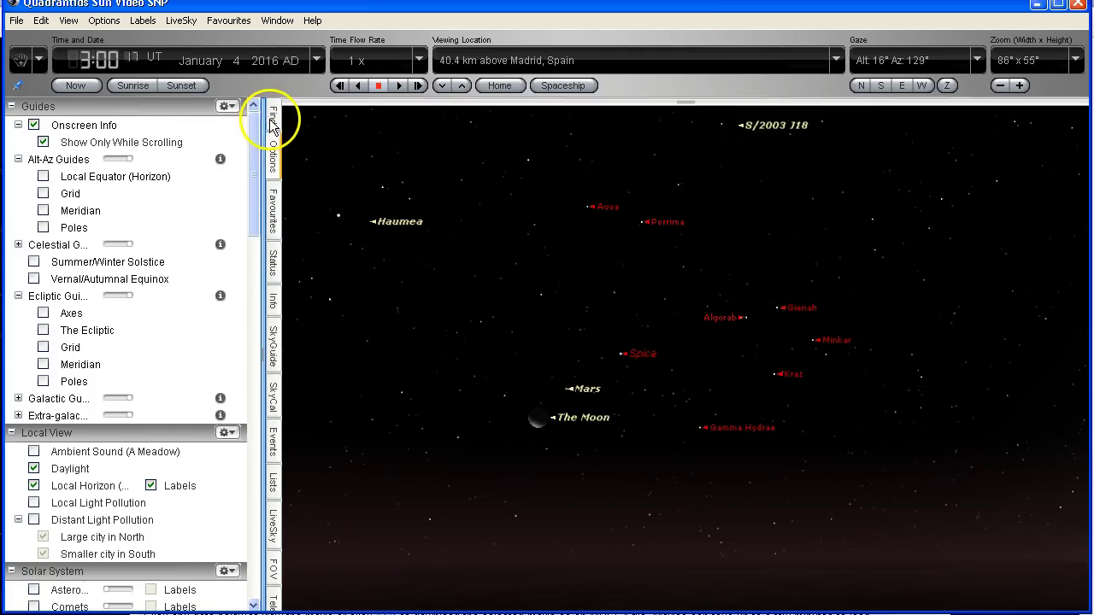
click(272, 115)
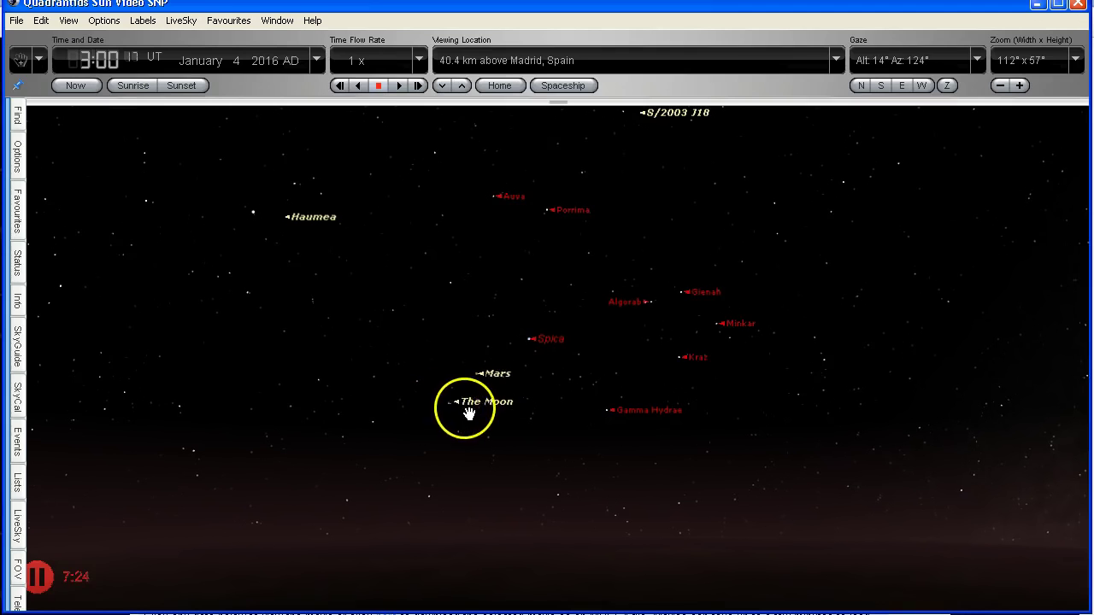
mouse_move(502, 389)
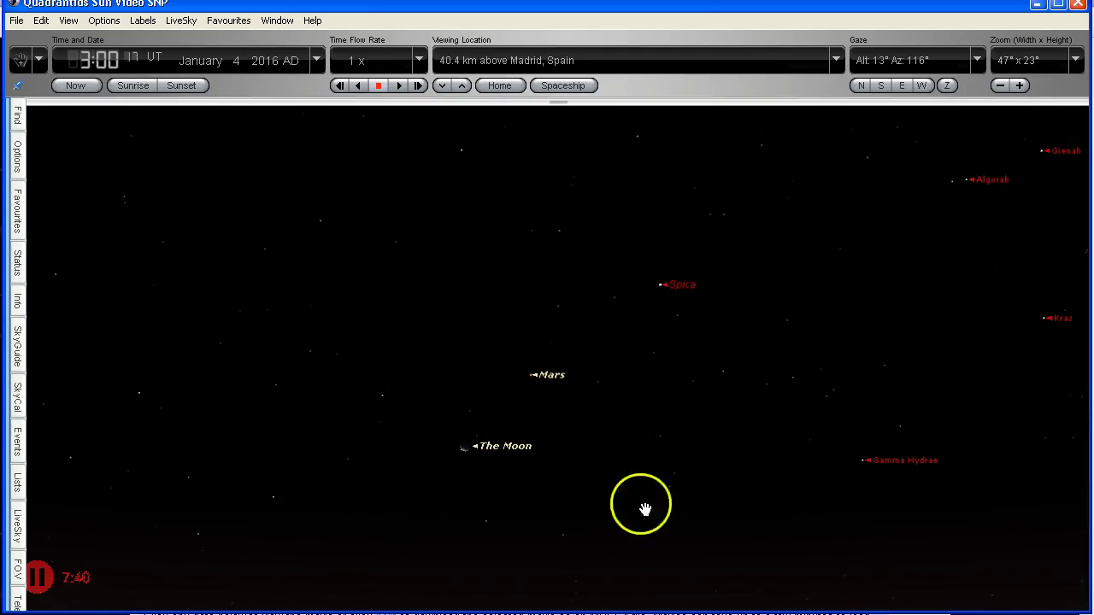
mouse_move(758, 540)
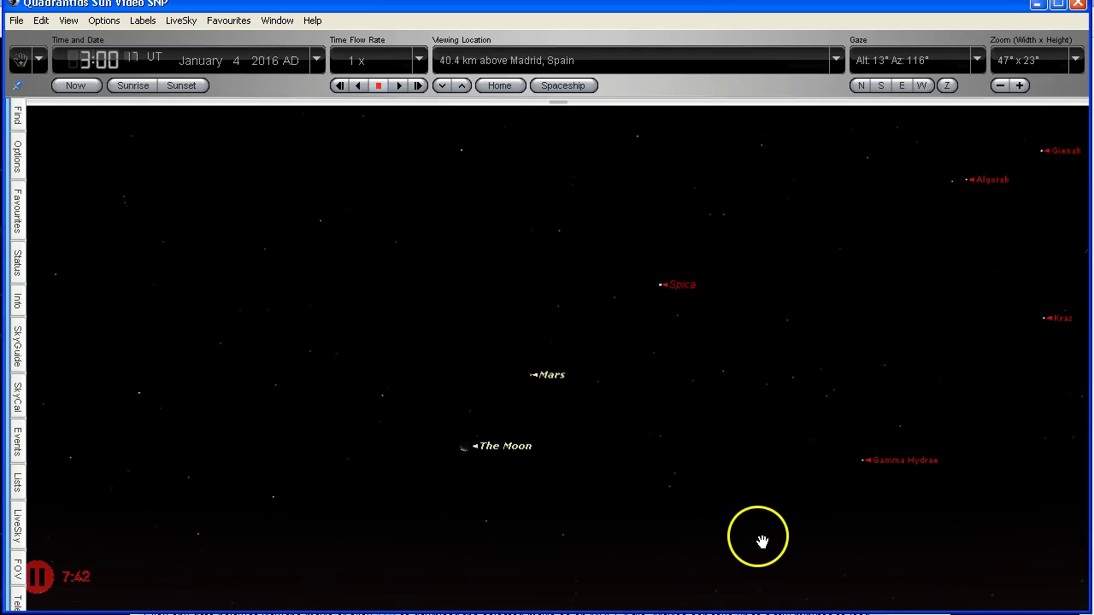